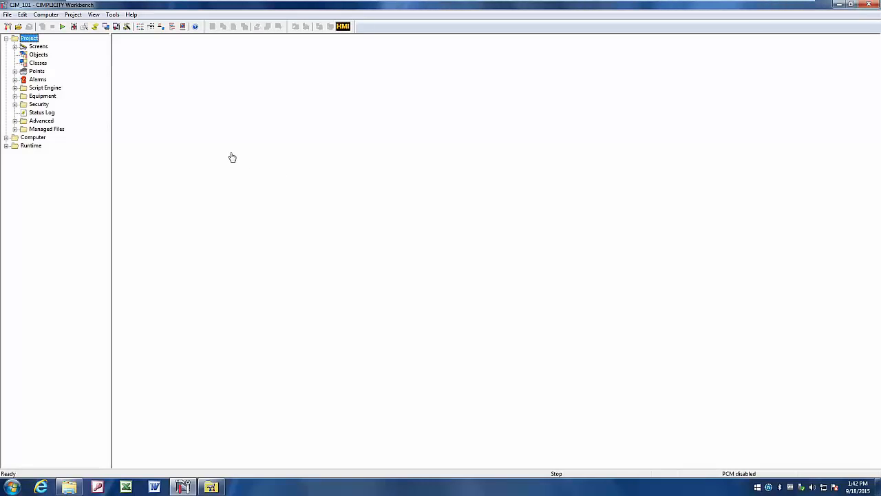
{"action": "mouse_move", "coordinate": [231, 150]}
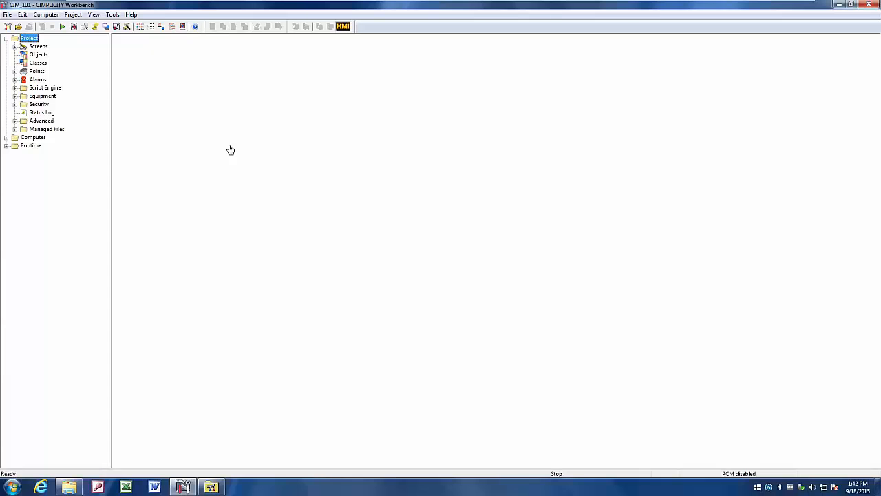
{"action": "mouse_move", "coordinate": [170, 129]}
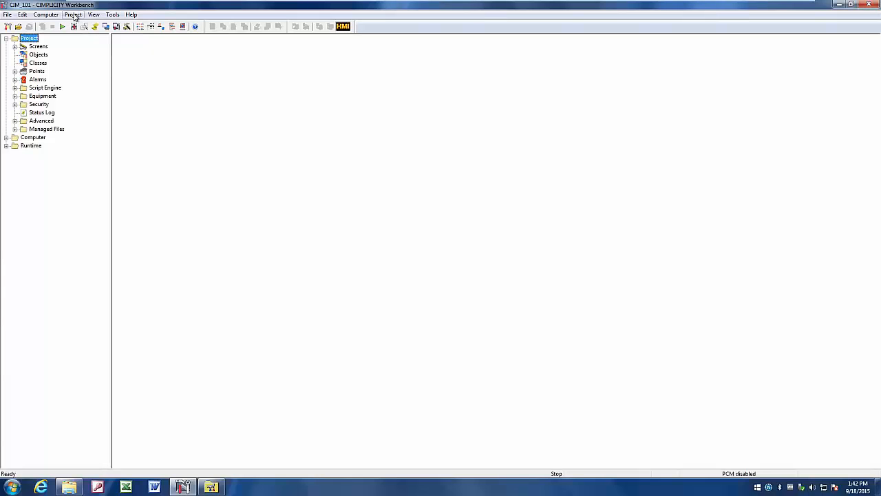
Step: Enable Historian OPC Interface and Historian OPC A&E Interface in CIM_101's project properties
{"action": "left_click", "coordinate": [73, 15]}
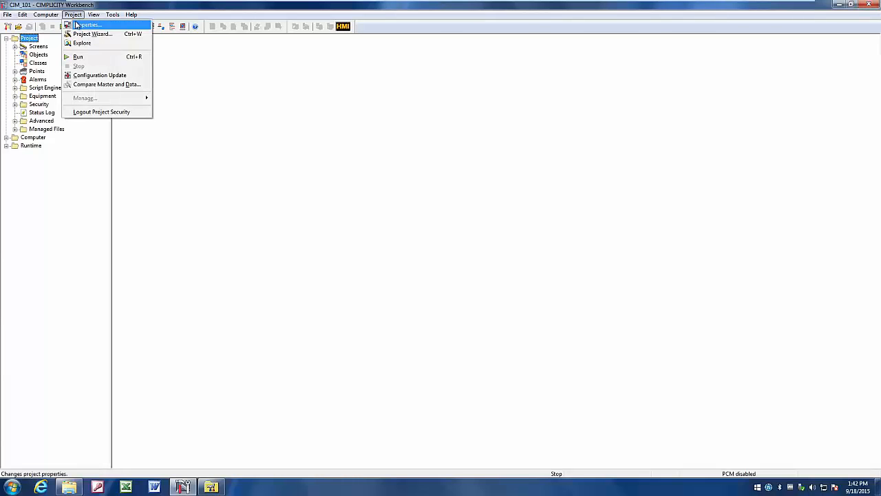
{"action": "left_click", "coordinate": [86, 24]}
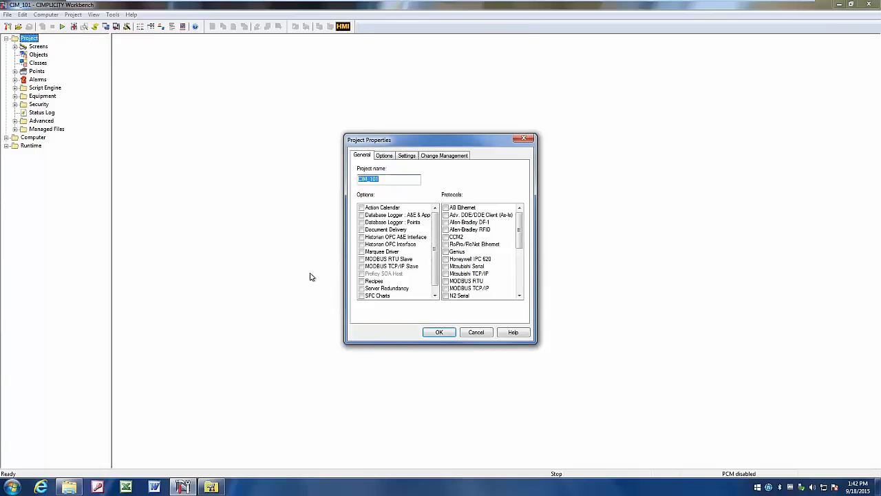
{"action": "left_click", "coordinate": [361, 245]}
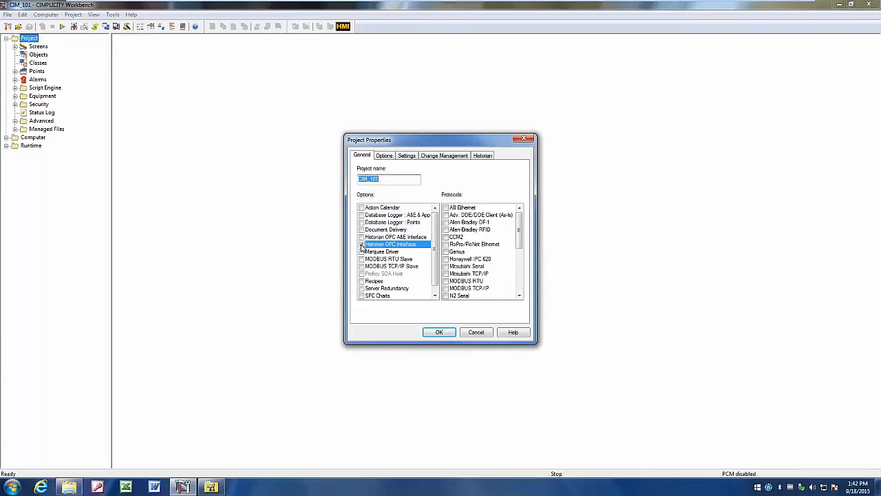
{"action": "left_click", "coordinate": [361, 244]}
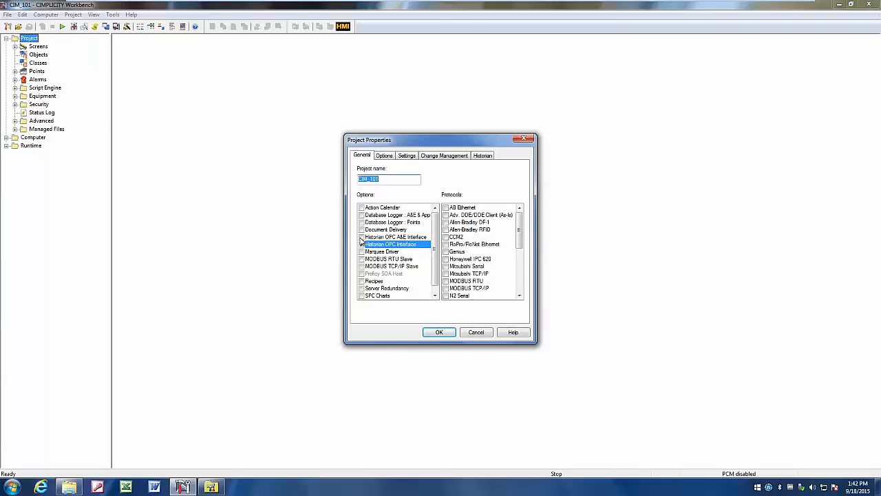
{"action": "left_click", "coordinate": [361, 237]}
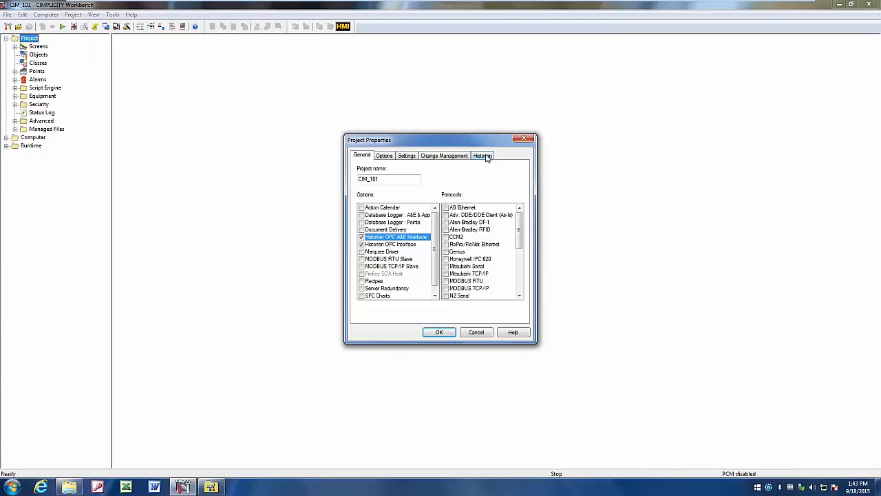
Step: On the Historian tab, test the data server and alarm server connections, acknowledging each success
{"action": "left_click", "coordinate": [482, 155]}
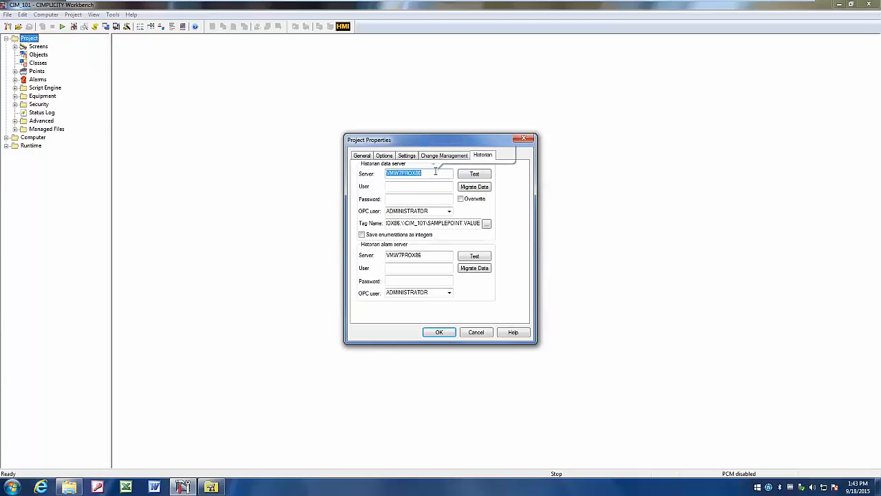
{"action": "mouse_move", "coordinate": [419, 172]}
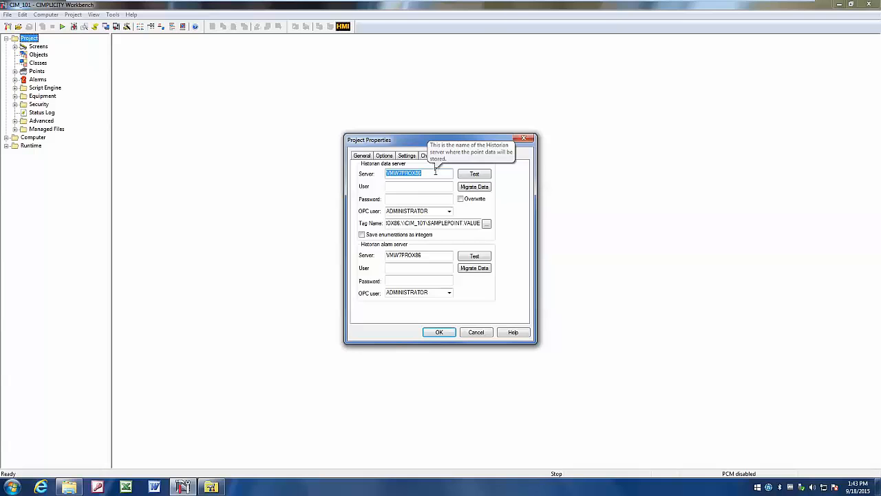
{"action": "mouse_move", "coordinate": [481, 114]}
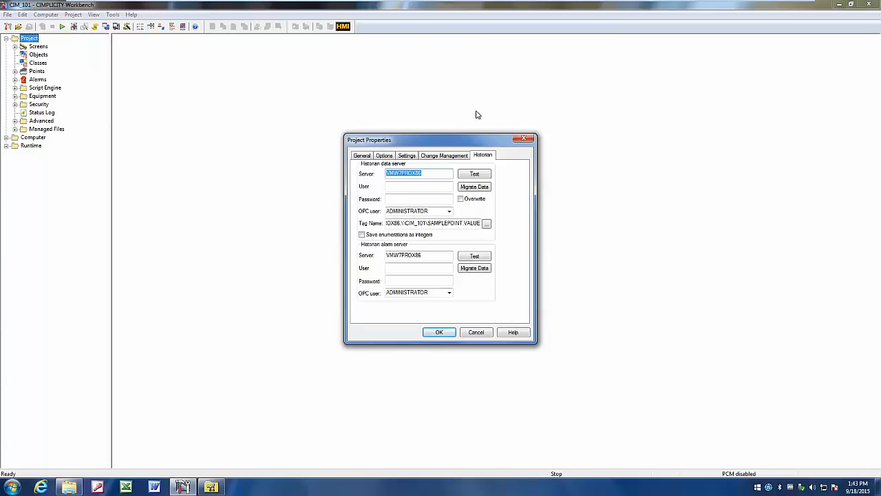
{"action": "mouse_move", "coordinate": [483, 113]}
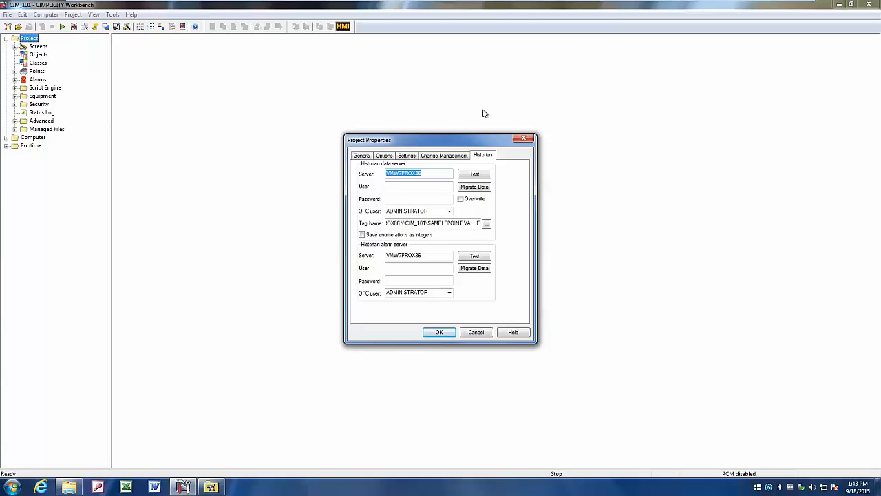
{"action": "mouse_move", "coordinate": [474, 173]}
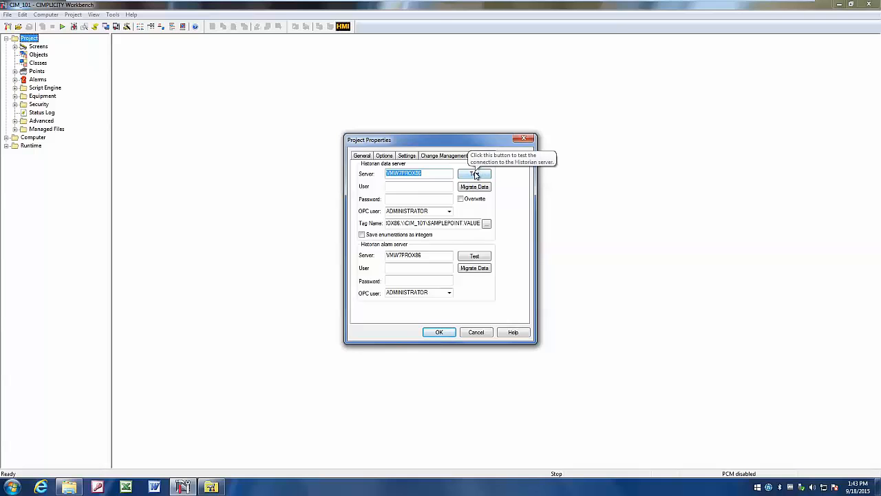
{"action": "left_click", "coordinate": [474, 173]}
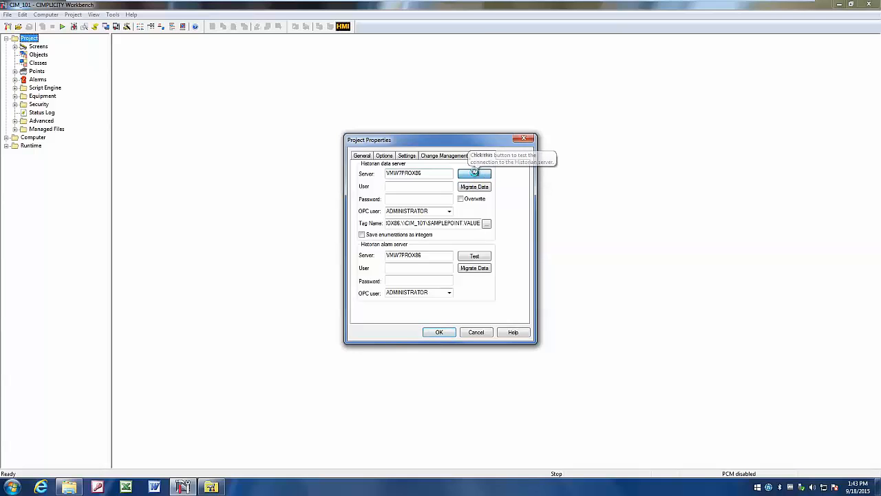
{"action": "left_click", "coordinate": [474, 173]}
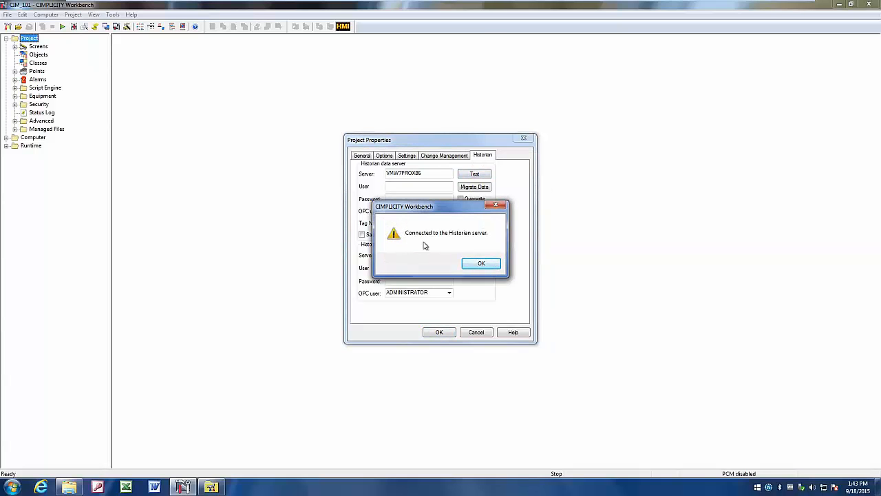
{"action": "mouse_move", "coordinate": [427, 241]}
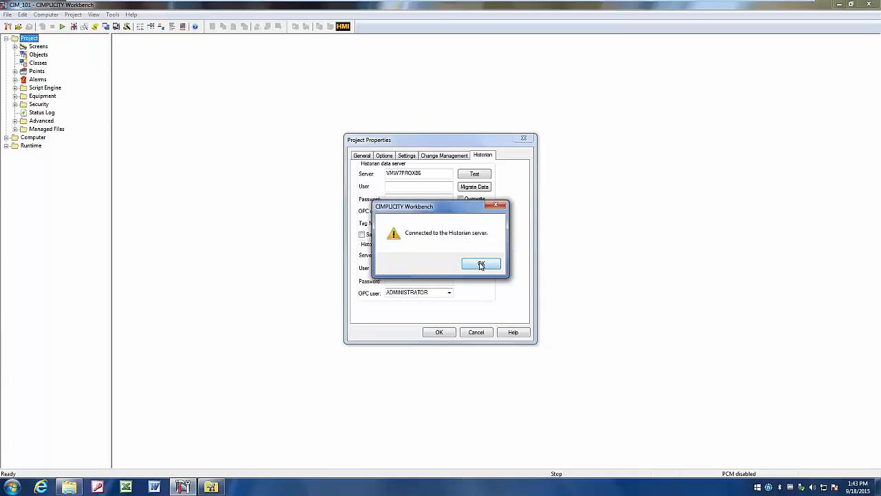
{"action": "left_click", "coordinate": [481, 264]}
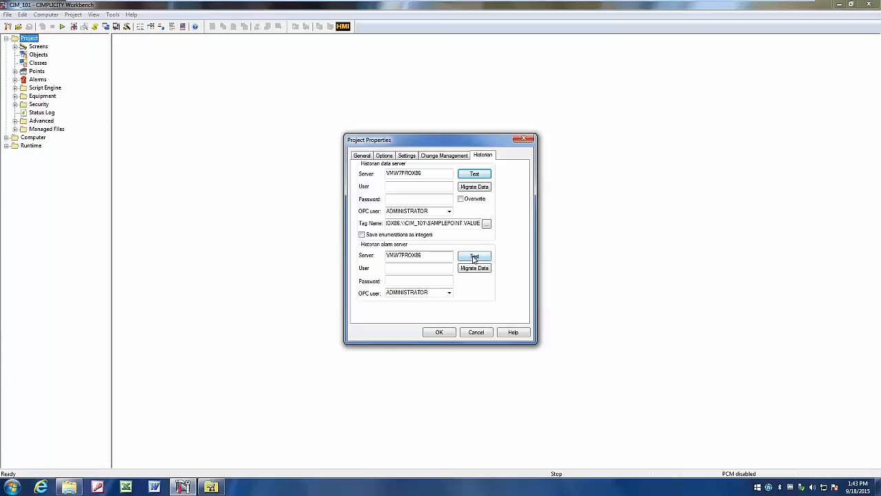
{"action": "left_click", "coordinate": [474, 255]}
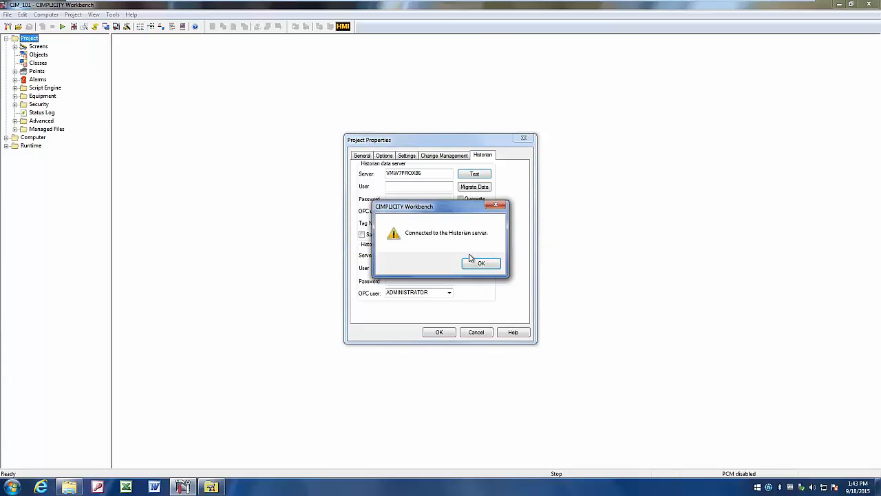
{"action": "mouse_move", "coordinate": [481, 263]}
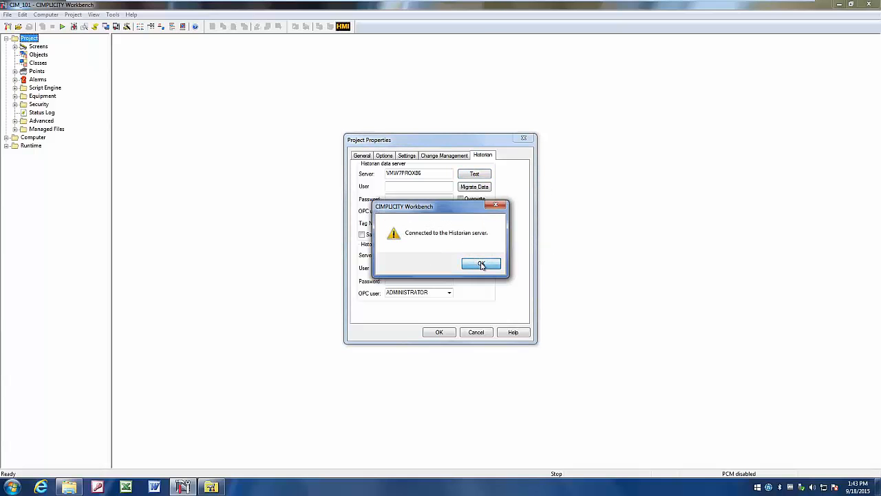
{"action": "left_click", "coordinate": [480, 263]}
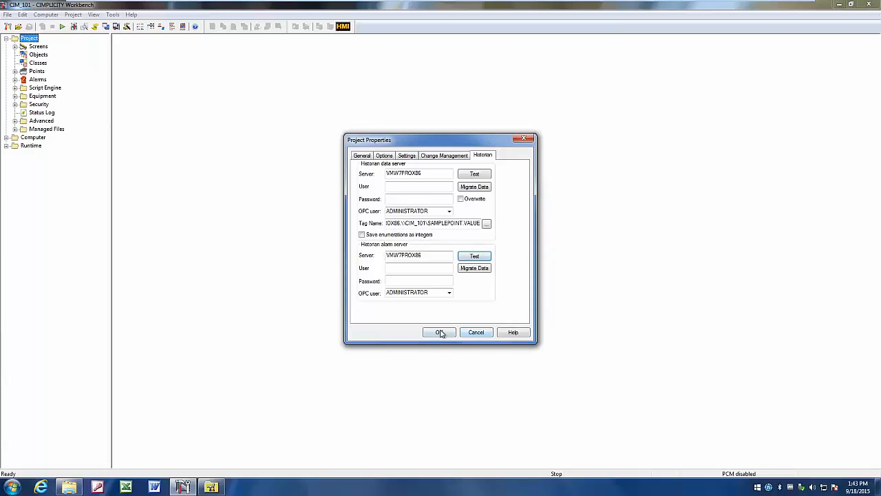
Step: Save project properties, expand TANK1 under Points, and enable Log to Historian on TANK1.LEVEL
{"action": "left_click", "coordinate": [439, 332]}
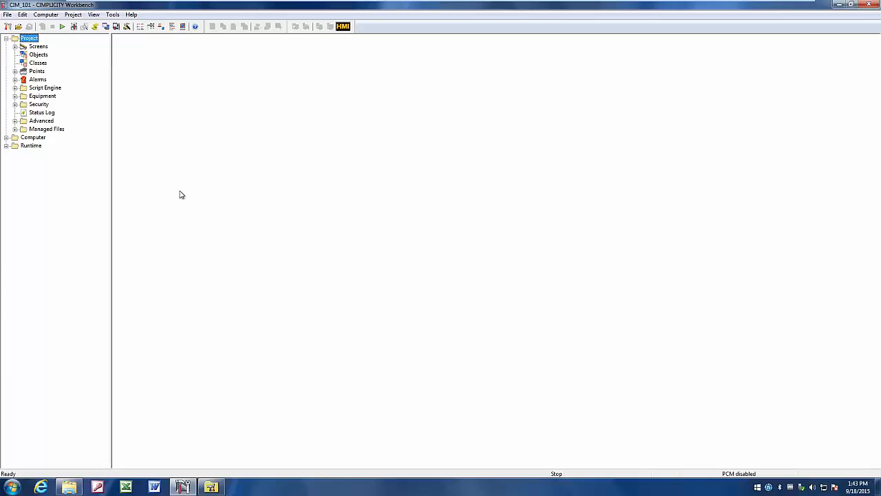
{"action": "left_click", "coordinate": [15, 71]}
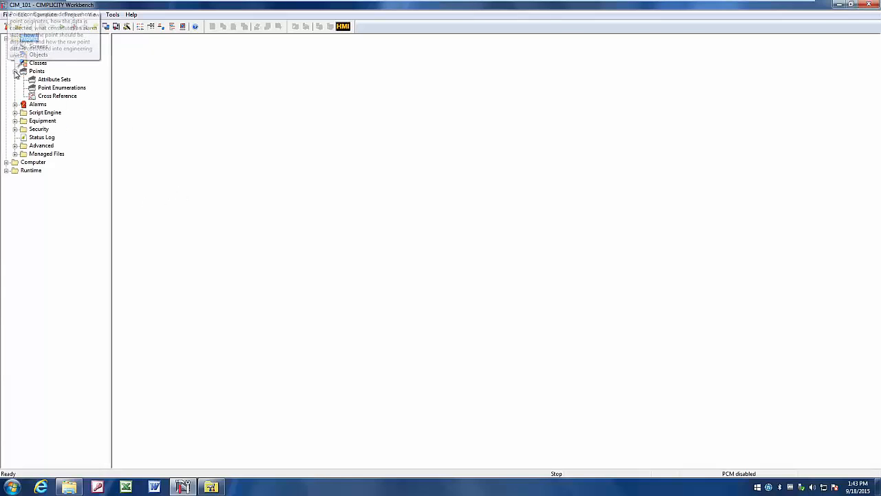
{"action": "left_click", "coordinate": [36, 71]}
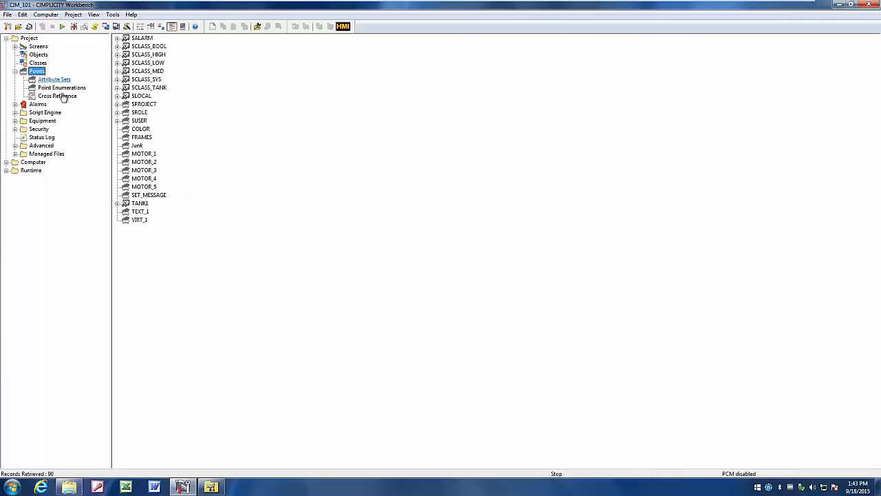
{"action": "left_click", "coordinate": [118, 202]}
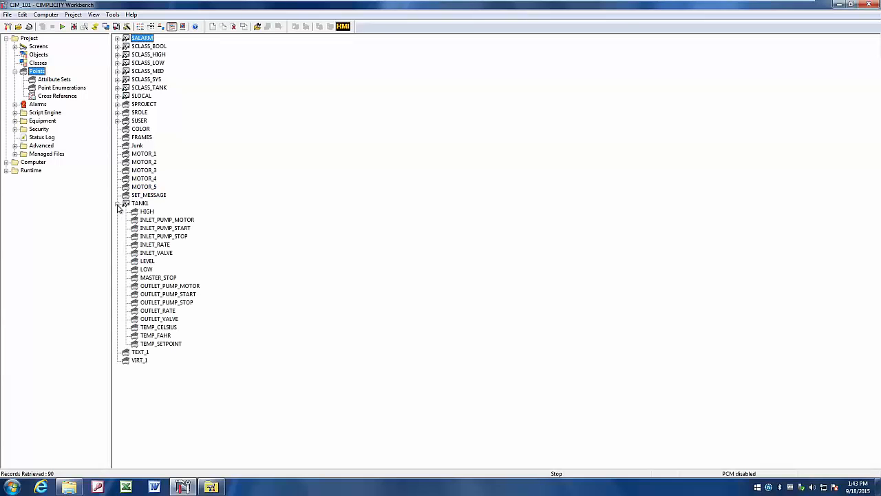
{"action": "mouse_move", "coordinate": [328, 290]}
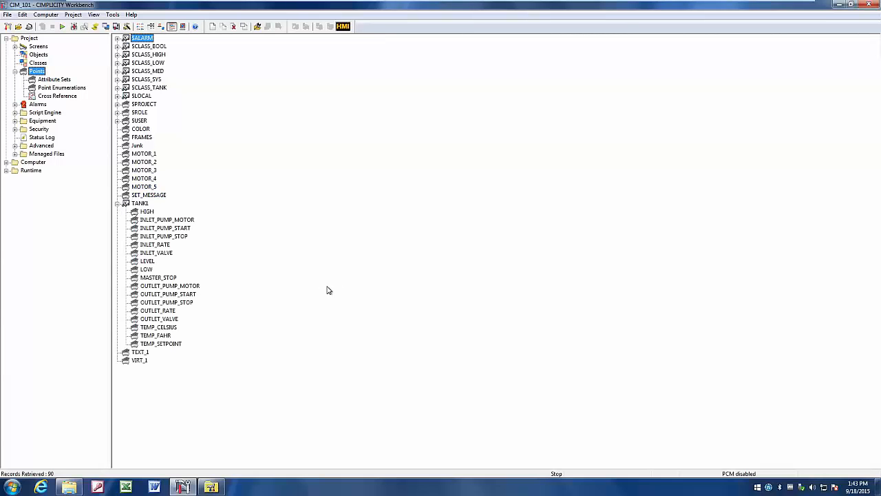
{"action": "mouse_move", "coordinate": [147, 260]}
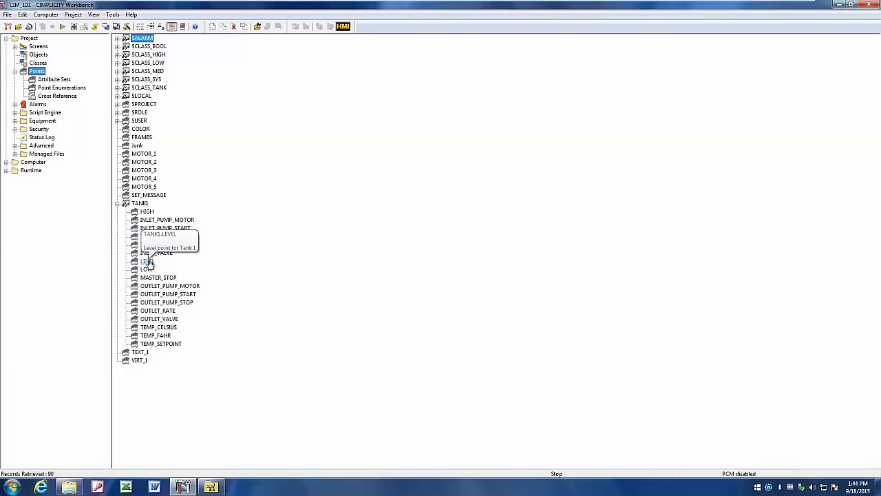
{"action": "double_click", "coordinate": [147, 261]}
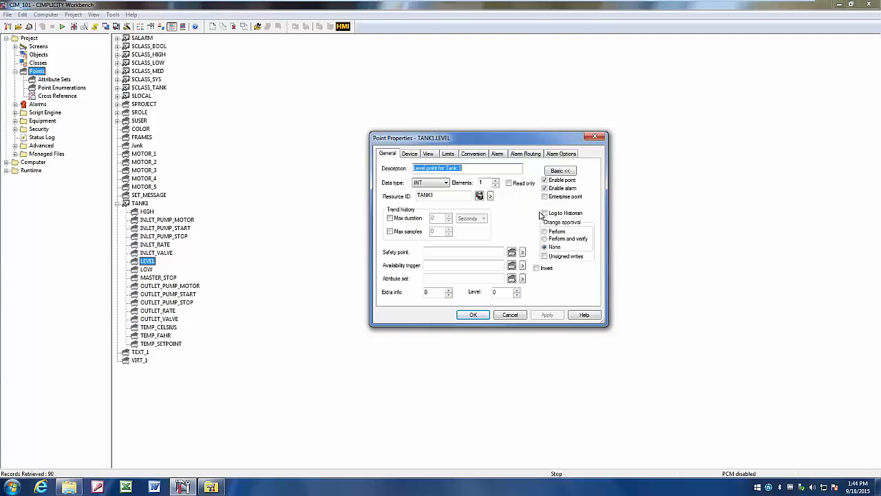
{"action": "mouse_move", "coordinate": [544, 213]}
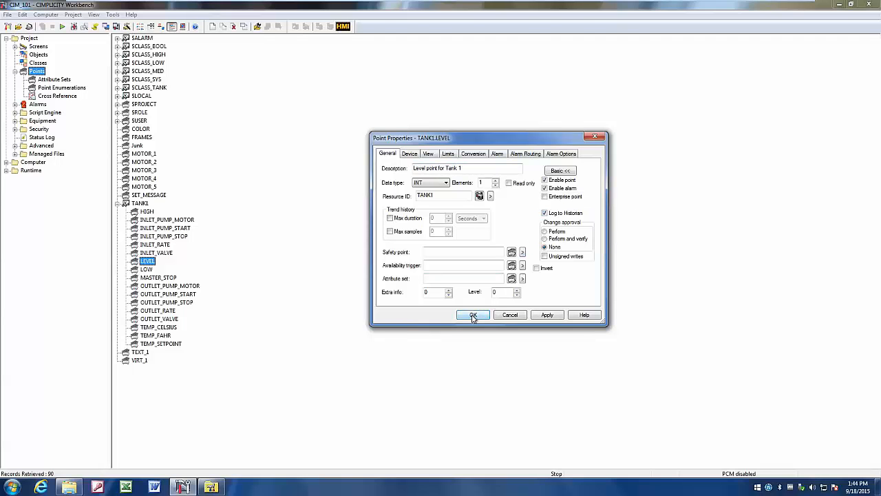
{"action": "left_click", "coordinate": [473, 315]}
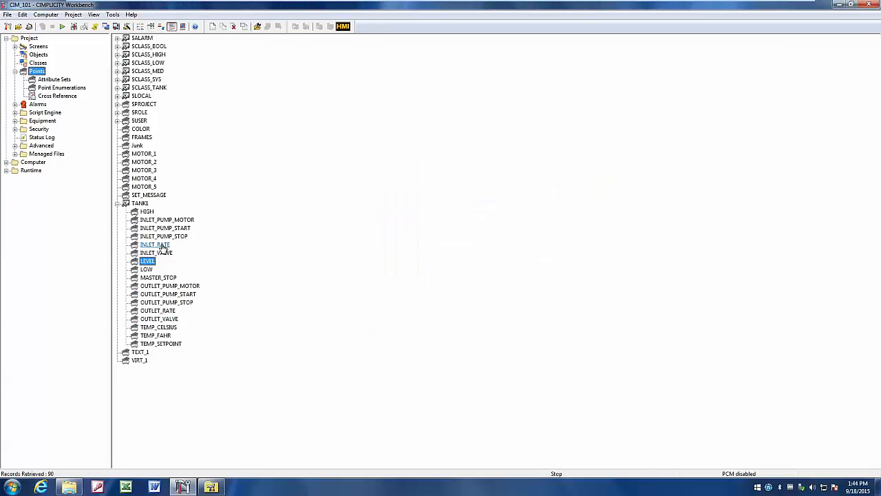
{"action": "double_click", "coordinate": [155, 244]}
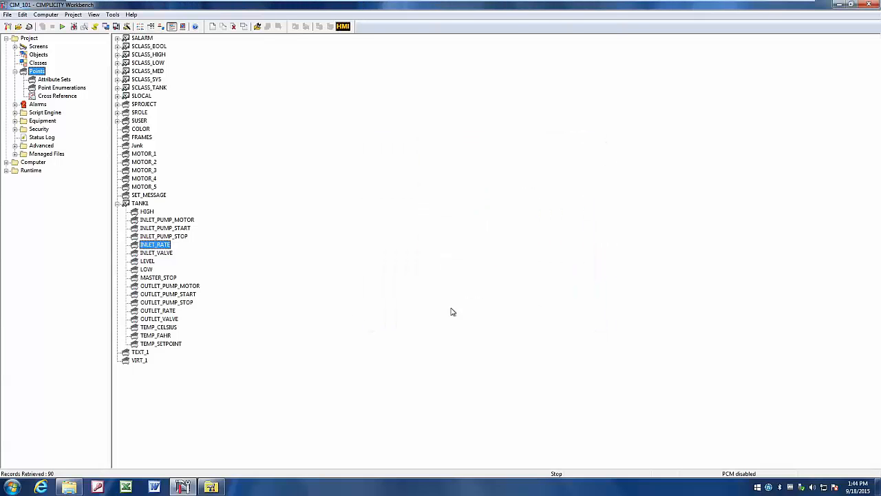
{"action": "left_click", "coordinate": [158, 309]}
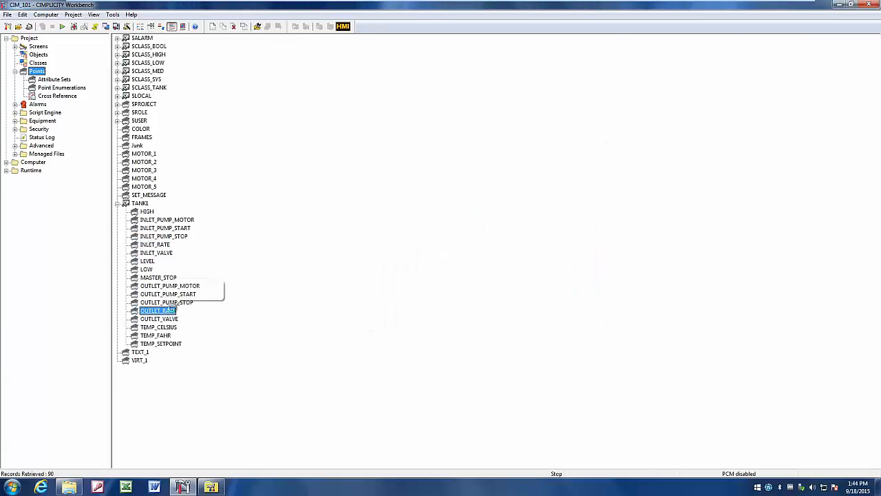
{"action": "double_click", "coordinate": [157, 311]}
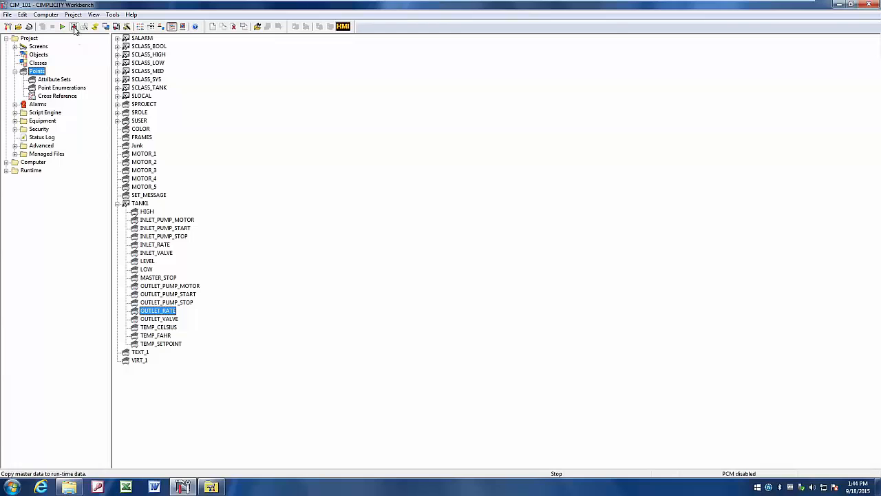
Step: Run Configuration Update, start CIM_101, and close the startup process list
{"action": "left_click", "coordinate": [74, 27]}
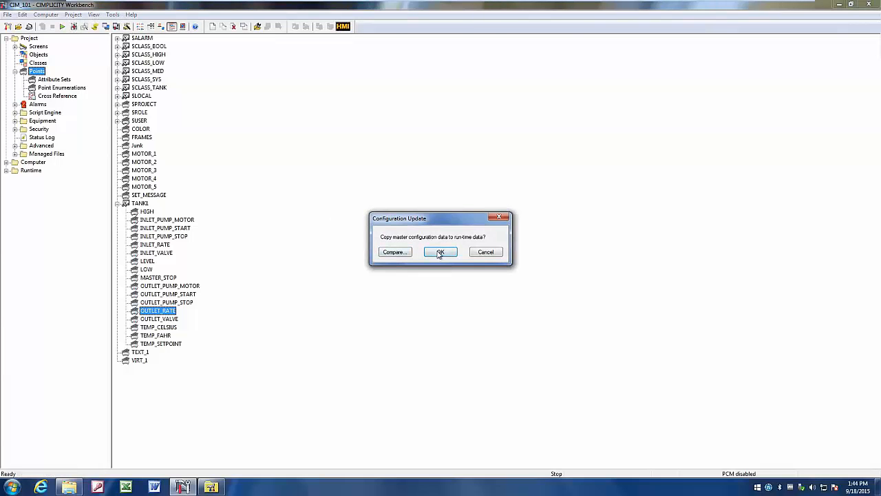
{"action": "left_click", "coordinate": [439, 251]}
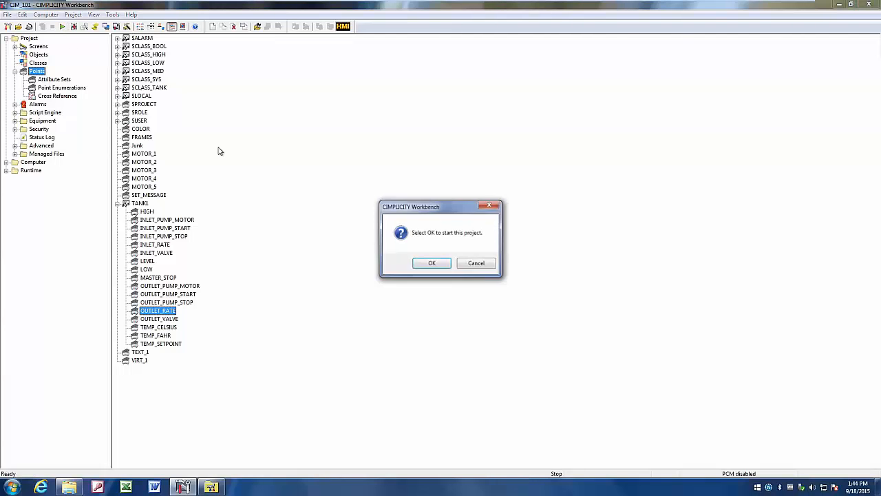
{"action": "left_click", "coordinate": [431, 262]}
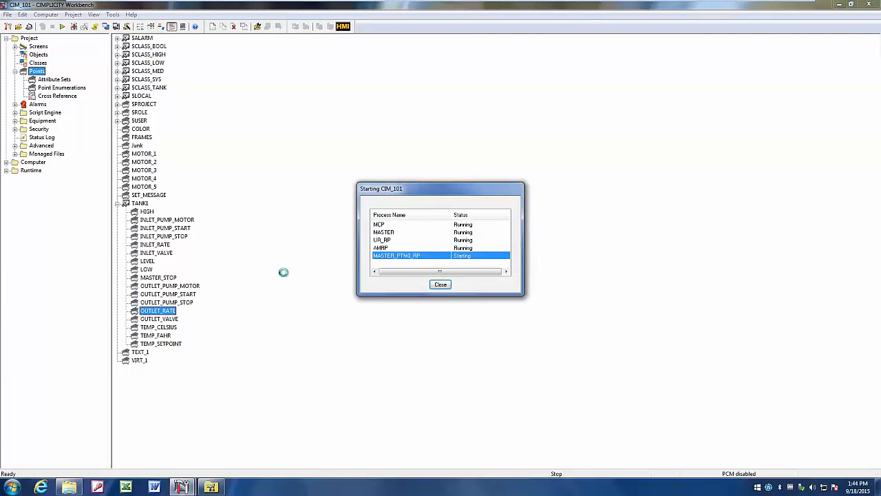
{"action": "mouse_move", "coordinate": [417, 246]}
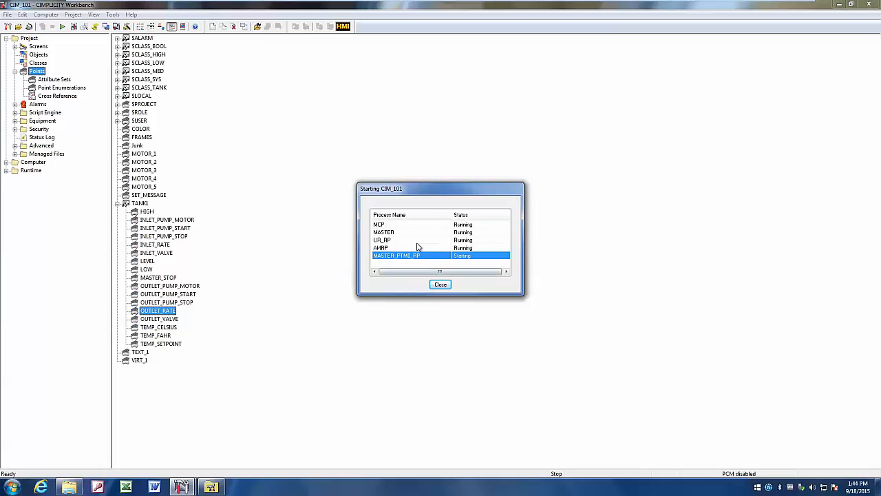
{"action": "mouse_move", "coordinate": [272, 251]}
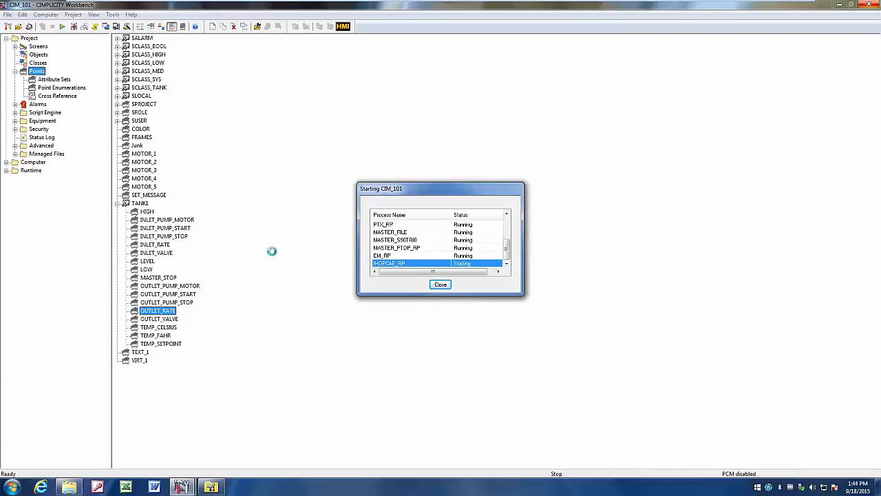
{"action": "scroll", "scroll_direction": "down", "scroll_amount": 3}
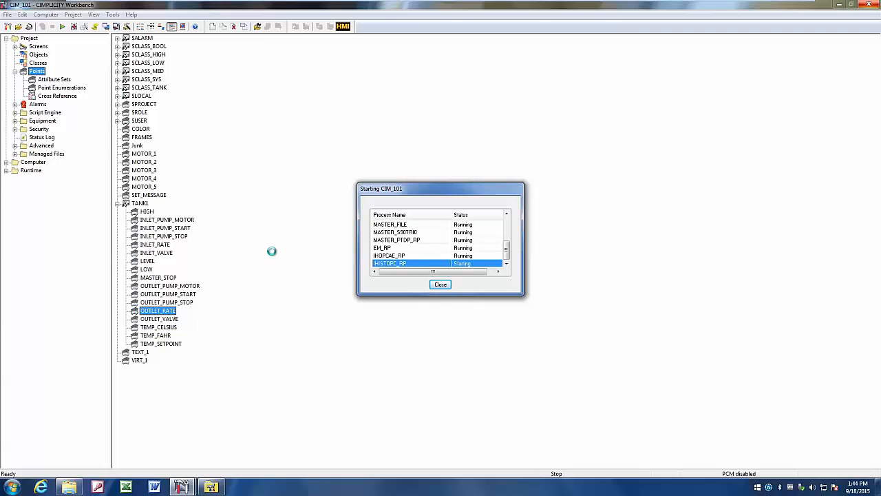
{"action": "left_click", "coordinate": [440, 284]}
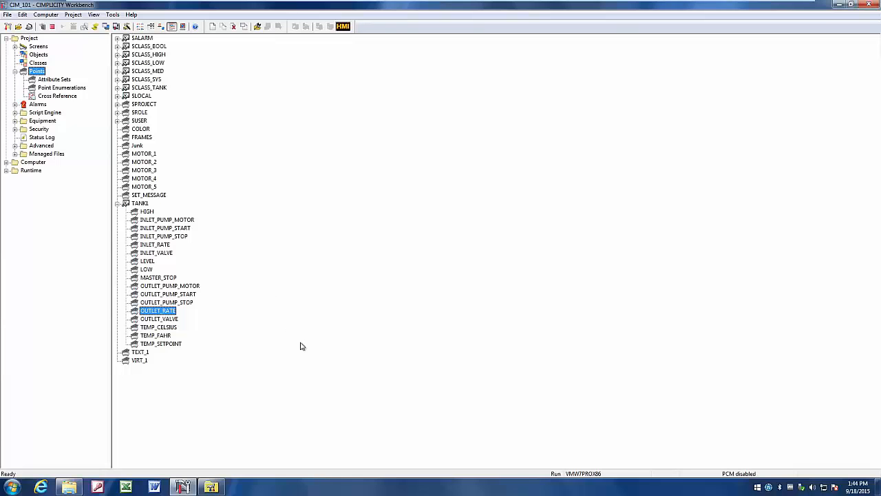
{"action": "mouse_move", "coordinate": [289, 355]}
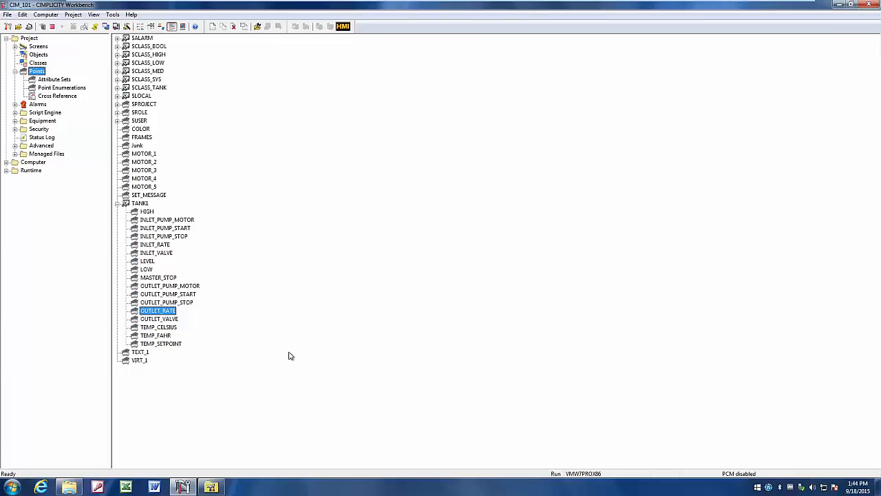
{"action": "mouse_move", "coordinate": [285, 363]}
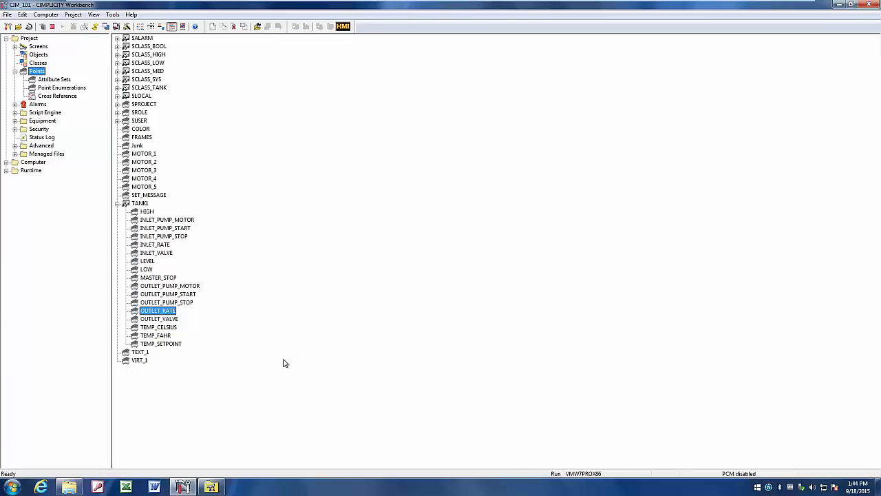
{"action": "mouse_move", "coordinate": [212, 487]}
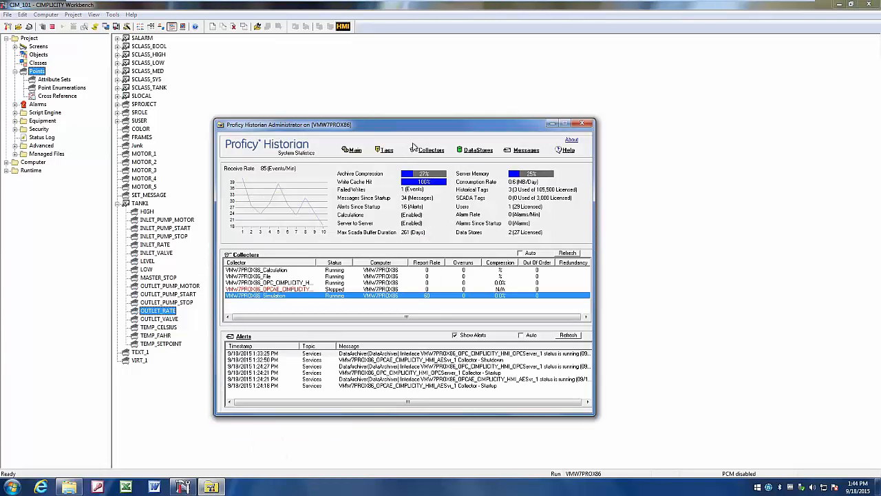
Step: Refresh collectors and check the CIMPLICITY OPC and OPC A&E collectors are Running
{"action": "left_click_drag", "start_coordinate": [406, 125], "coordinate": [430, 112]}
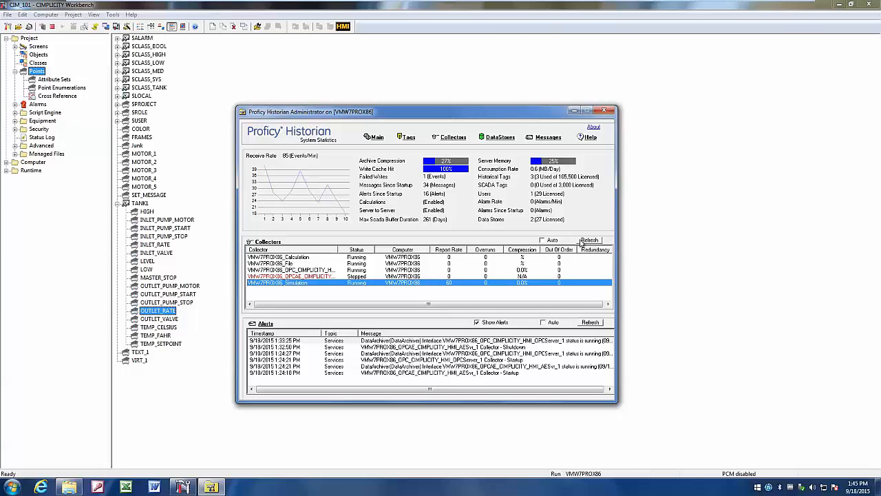
{"action": "left_click", "coordinate": [589, 240]}
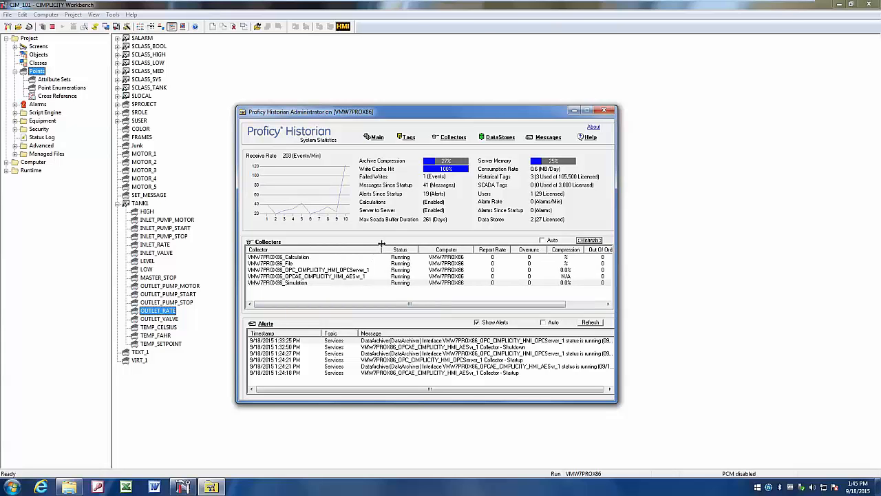
{"action": "left_click", "coordinate": [309, 269]}
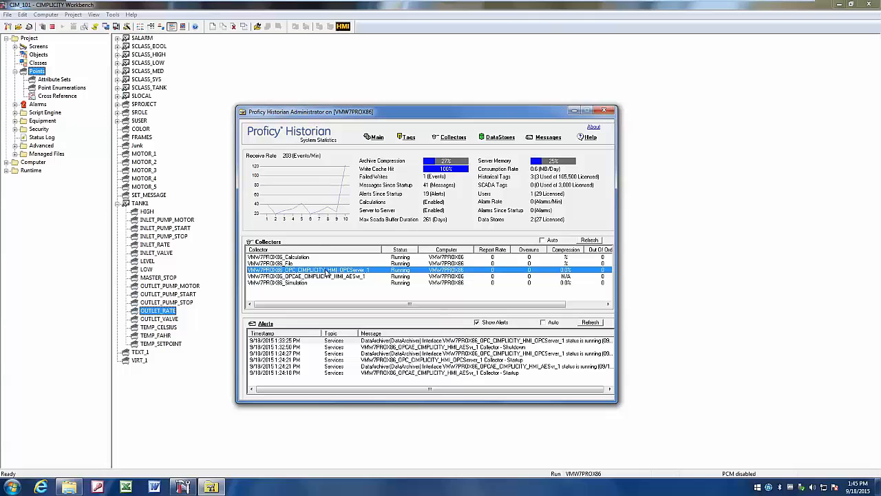
{"action": "mouse_move", "coordinate": [319, 279]}
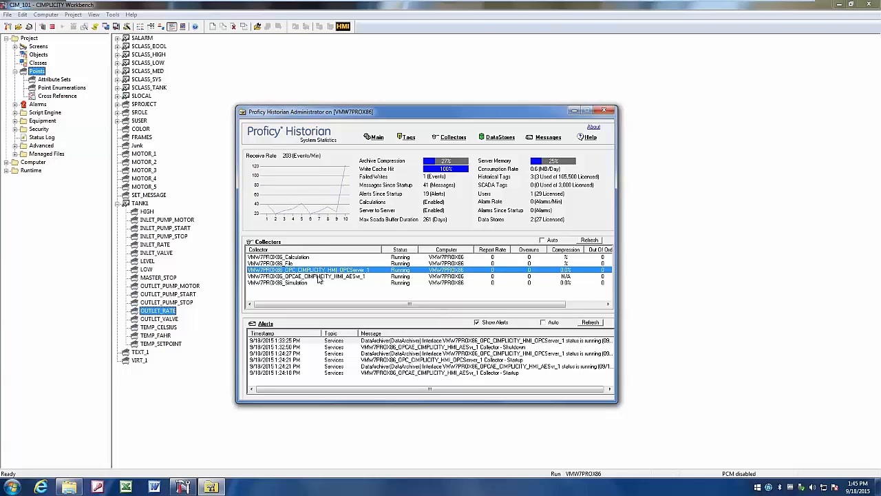
{"action": "left_click", "coordinate": [306, 276]}
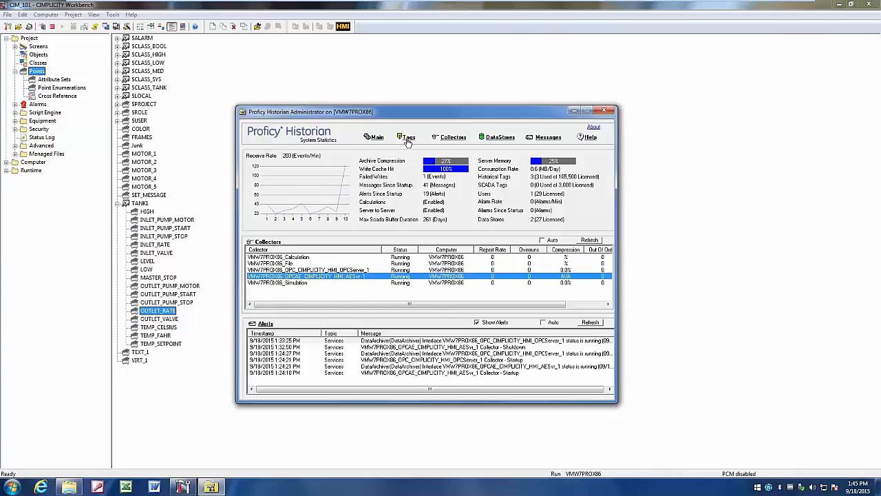
Step: Display the last 10 logged values of the TANK1.LEVEL.VALUE tag
{"action": "left_click", "coordinate": [408, 137]}
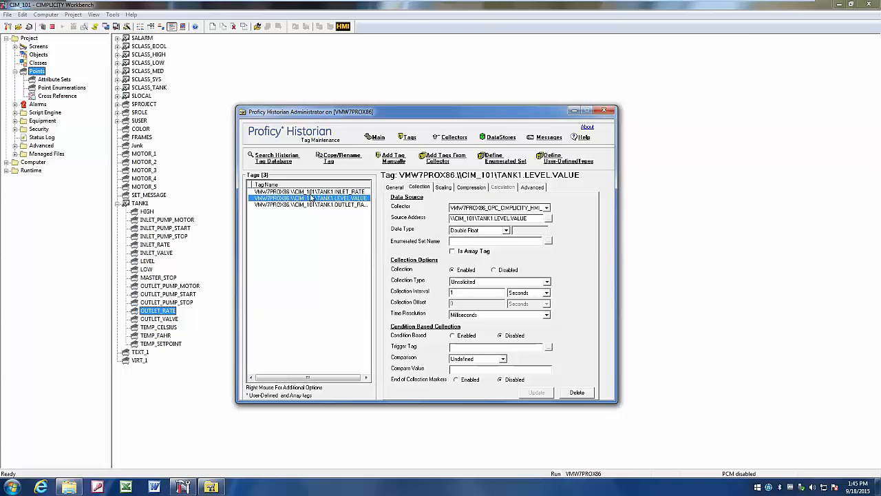
{"action": "right_click", "coordinate": [309, 198]}
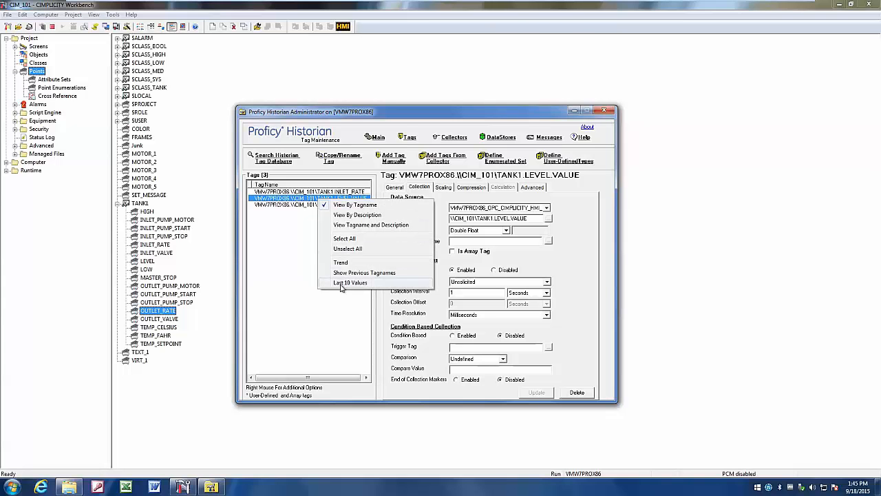
{"action": "left_click", "coordinate": [350, 282]}
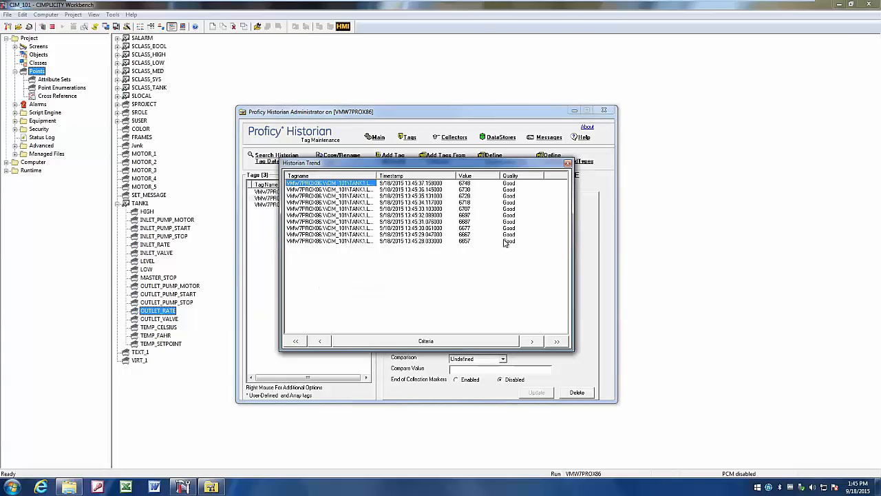
{"action": "mouse_move", "coordinate": [530, 200]}
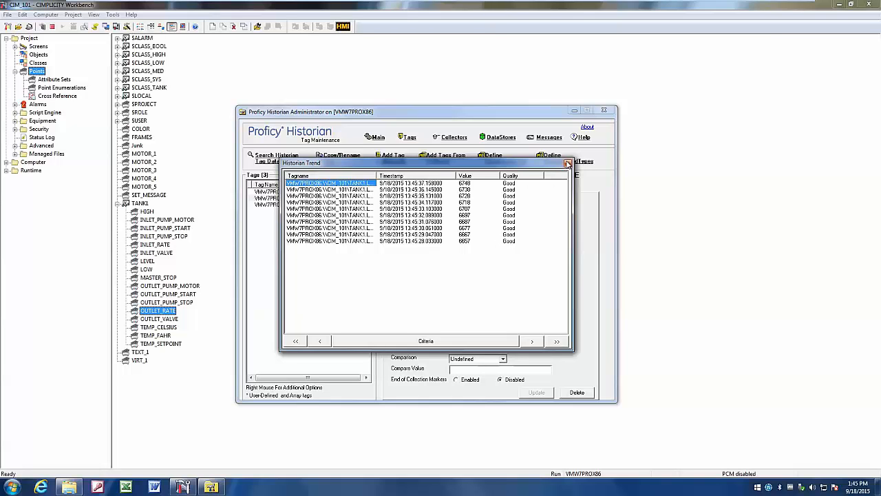
{"action": "mouse_move", "coordinate": [567, 165]}
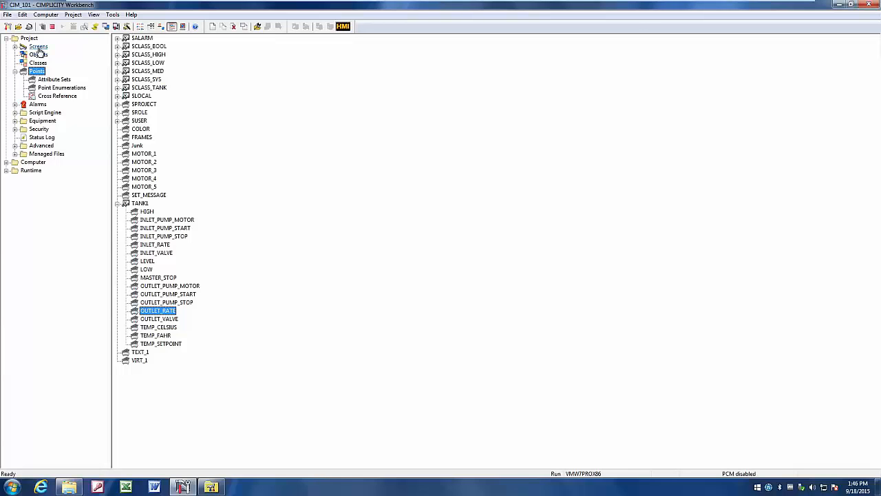
Step: Go to the project's Screens and bring up CimEdit's drawable objects for a trend chart
{"action": "left_click", "coordinate": [38, 46]}
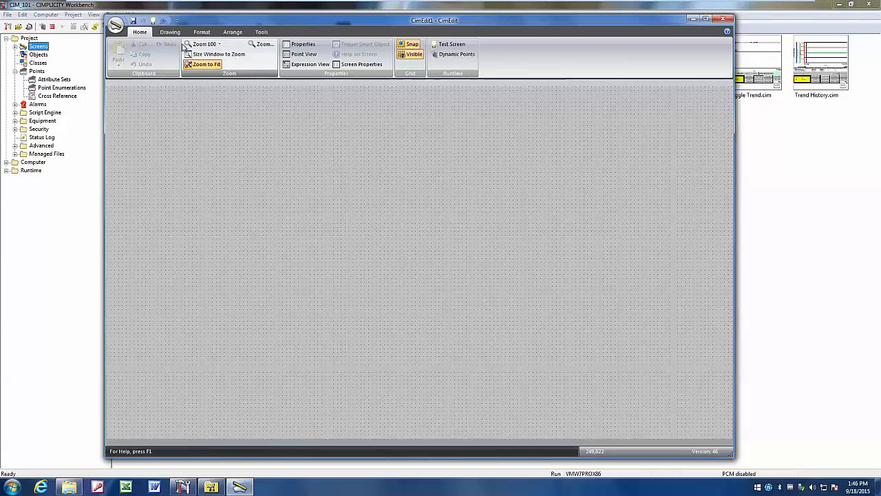
{"action": "left_click", "coordinate": [169, 32]}
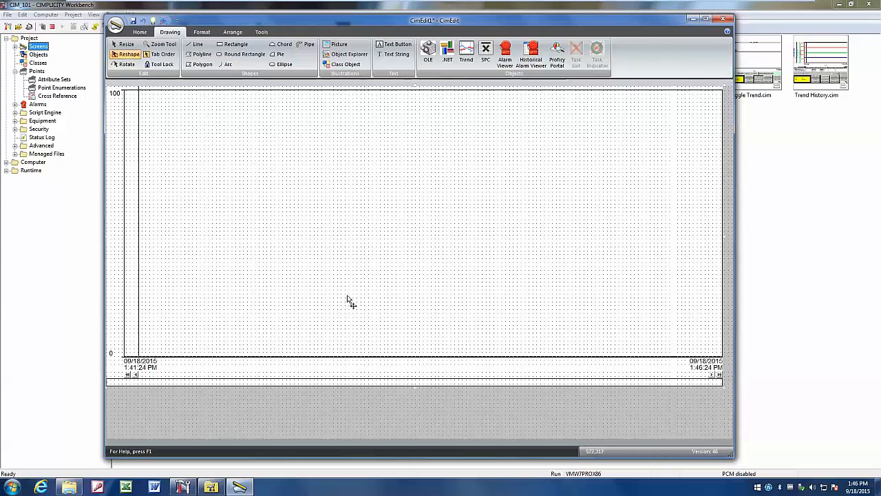
{"action": "mouse_move", "coordinate": [342, 292]}
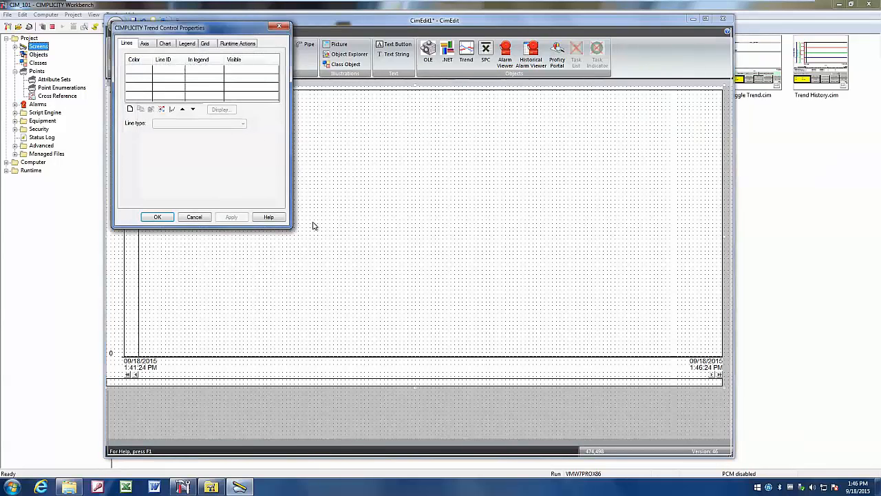
Step: Add a new Historian-type trend line with Tag ID TANK1.LEVEL.VALUE
{"action": "left_click_drag", "start_coordinate": [160, 27], "coordinate": [229, 82]}
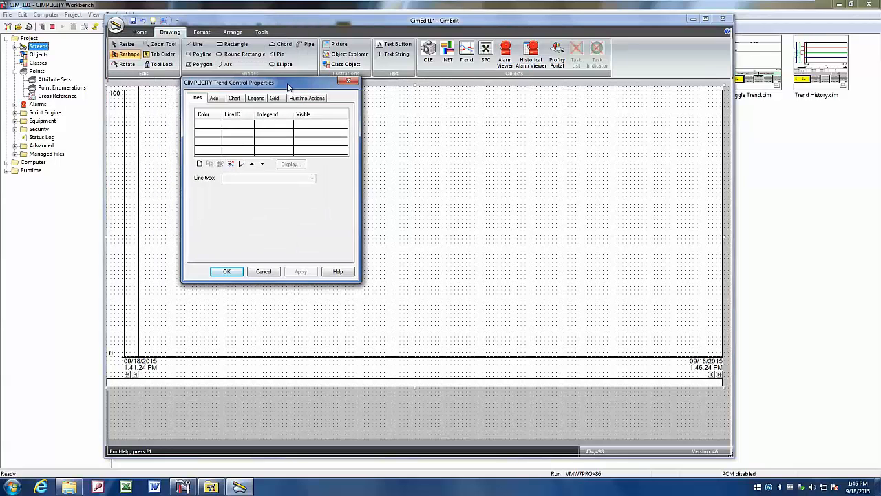
{"action": "left_click_drag", "start_coordinate": [268, 83], "coordinate": [299, 95]}
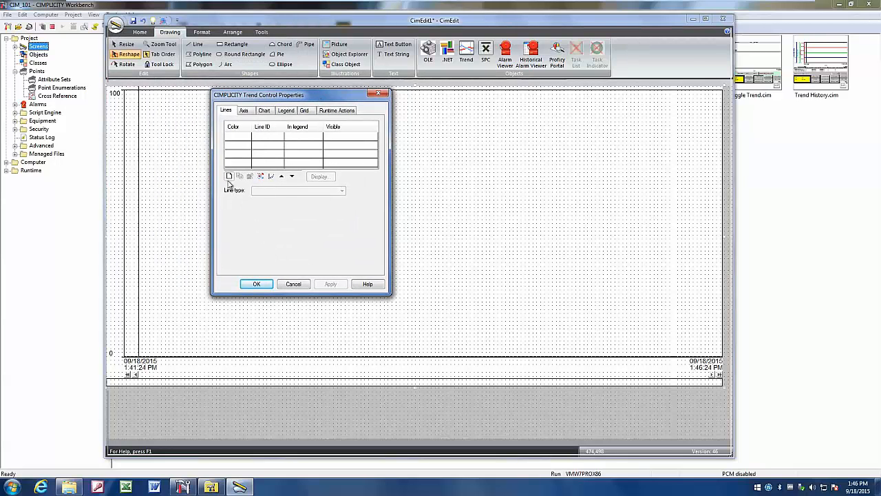
{"action": "left_click", "coordinate": [230, 176]}
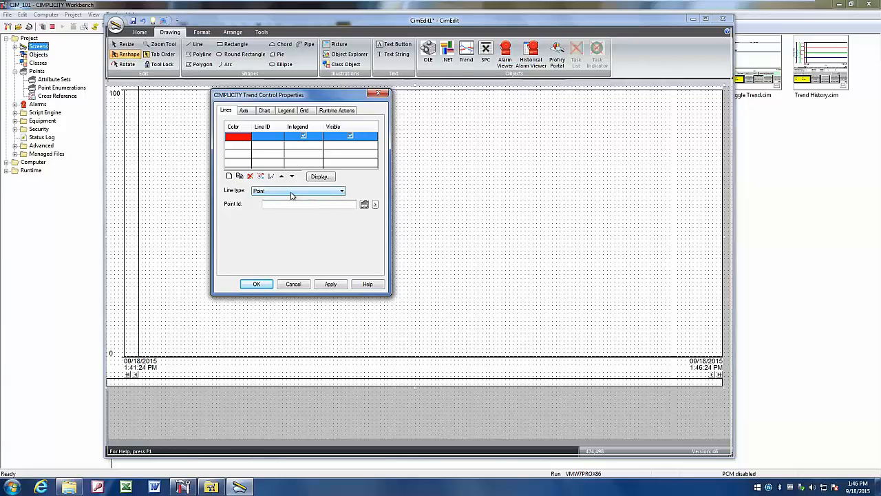
{"action": "left_click", "coordinate": [341, 191]}
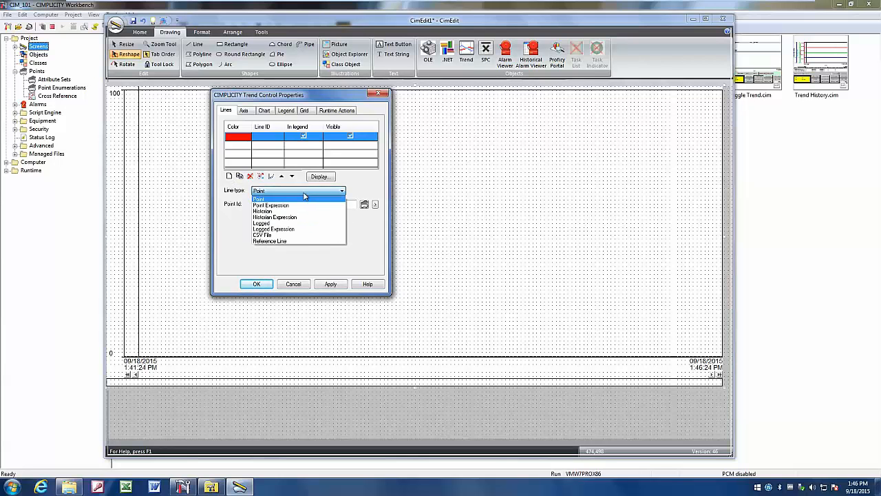
{"action": "mouse_move", "coordinate": [278, 211]}
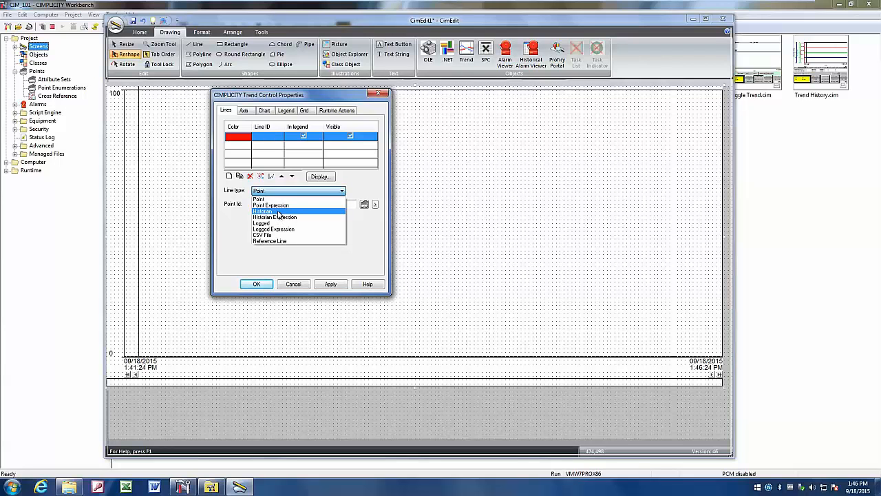
{"action": "left_click", "coordinate": [264, 211]}
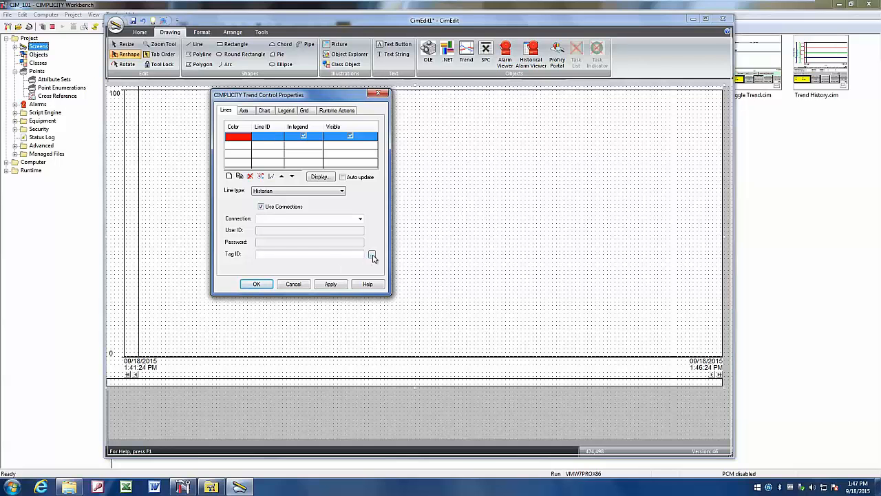
{"action": "left_click", "coordinate": [372, 255]}
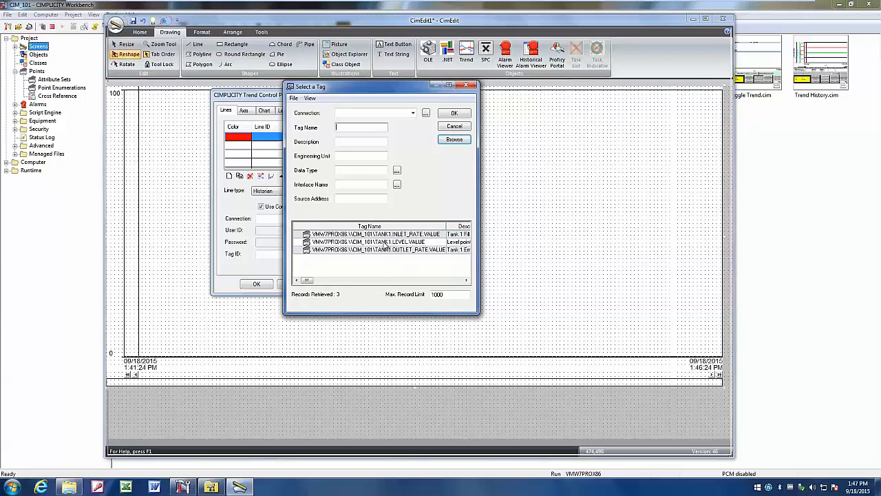
{"action": "mouse_move", "coordinate": [386, 246]}
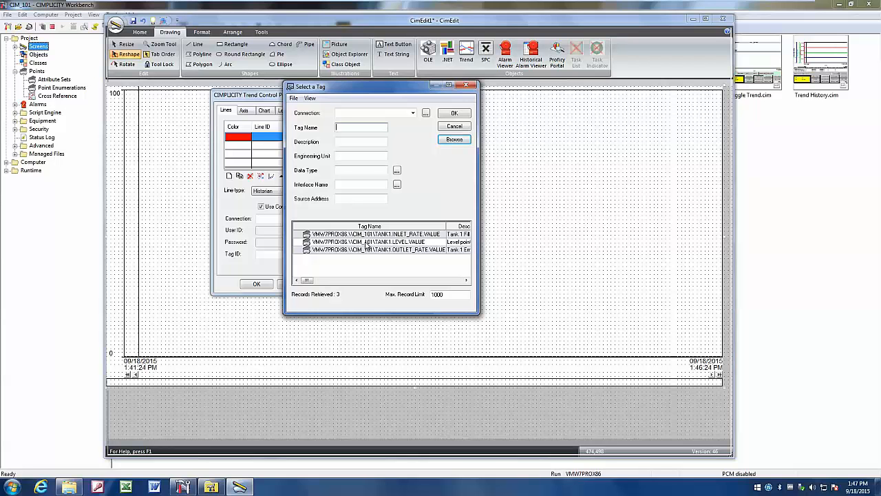
{"action": "left_click", "coordinate": [453, 113]}
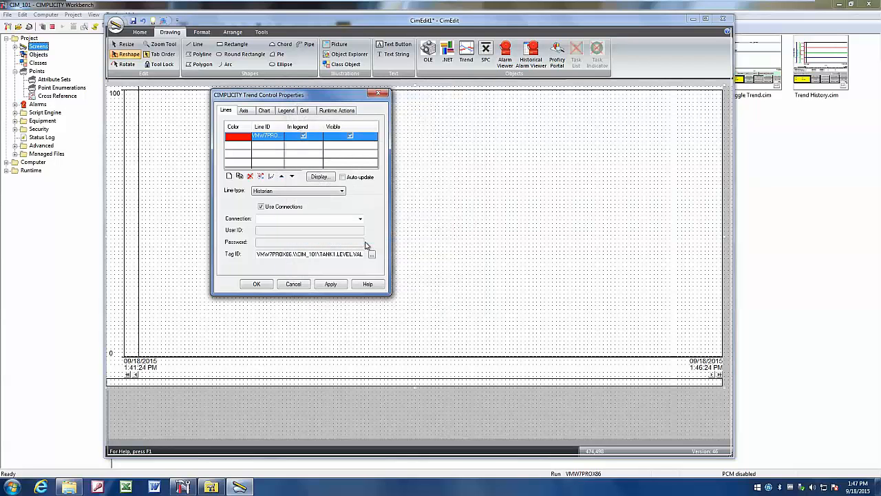
{"action": "mouse_move", "coordinate": [317, 242]}
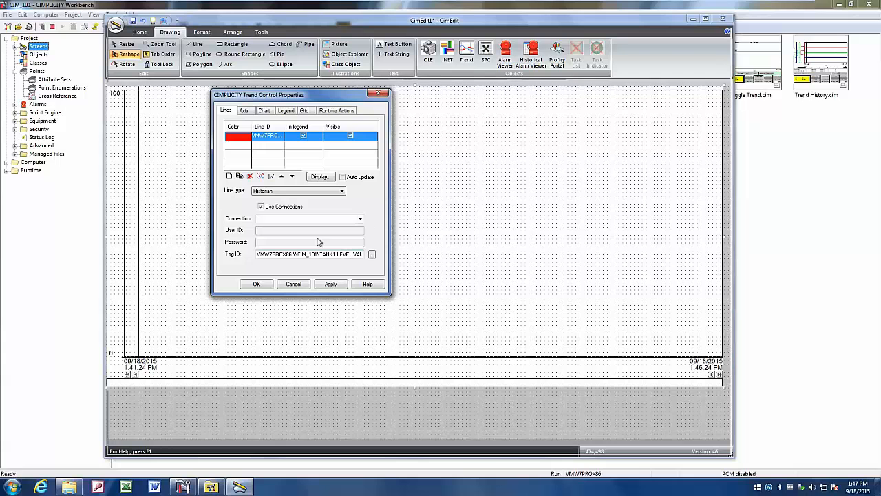
{"action": "mouse_move", "coordinate": [338, 241]}
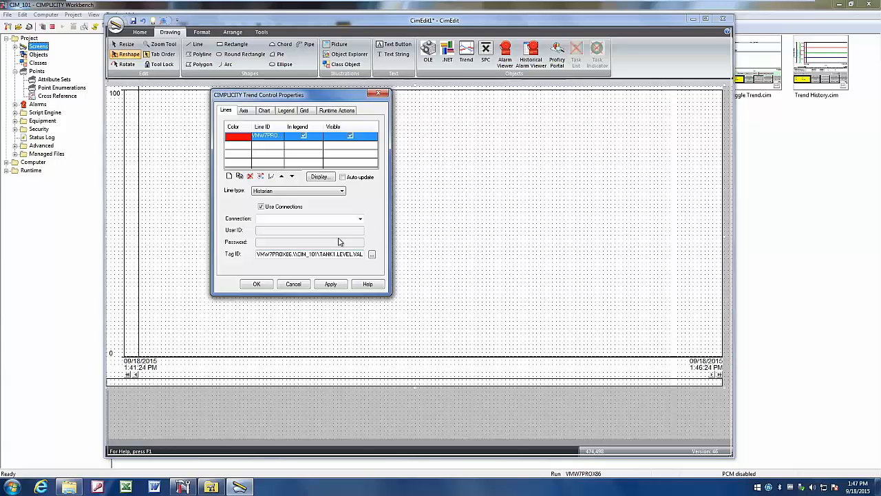
Step: Make Chart Y Axis red, labelled Level, with point display limits and Autoscale off, and apply
{"action": "left_click", "coordinate": [243, 110]}
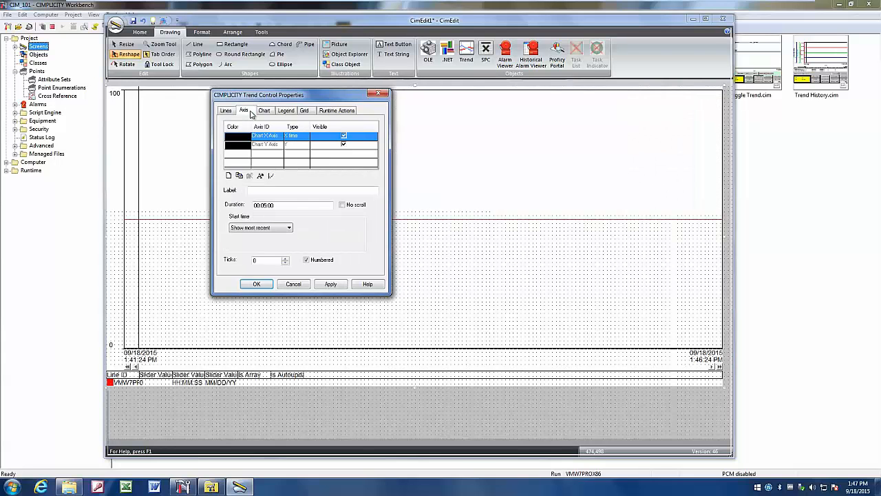
{"action": "left_click", "coordinate": [265, 144]}
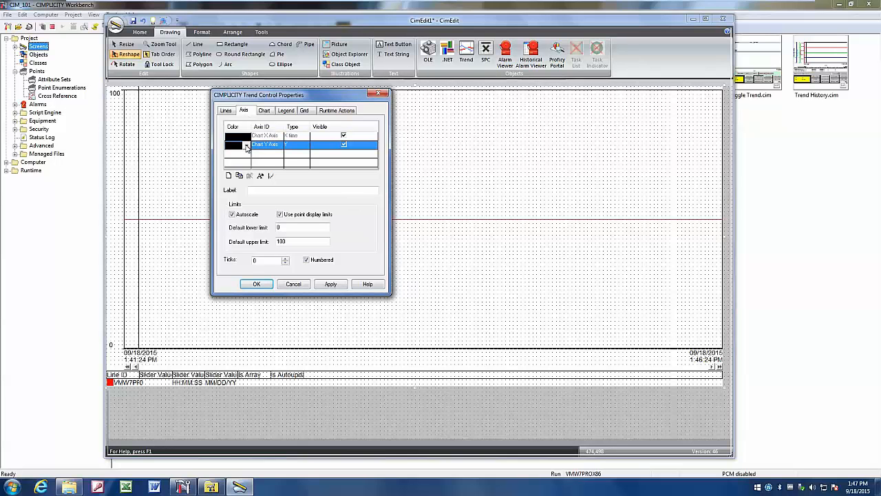
{"action": "left_click", "coordinate": [237, 144]}
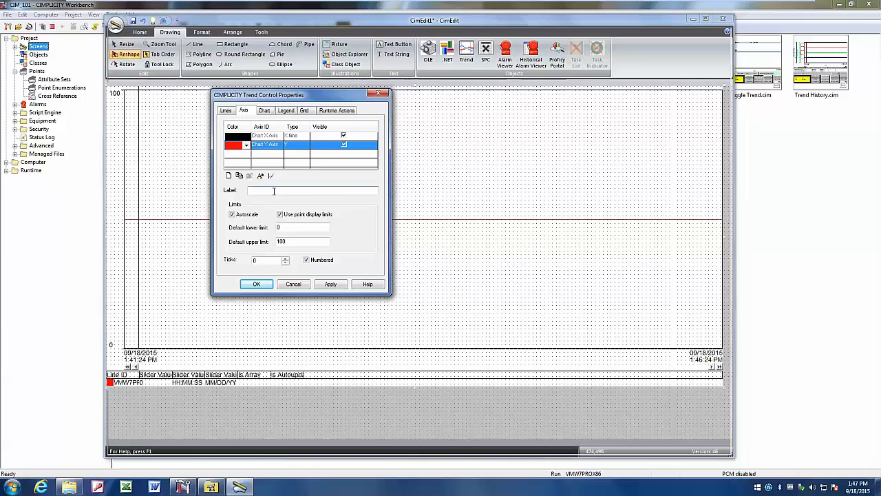
{"action": "type", "text": "Level"}
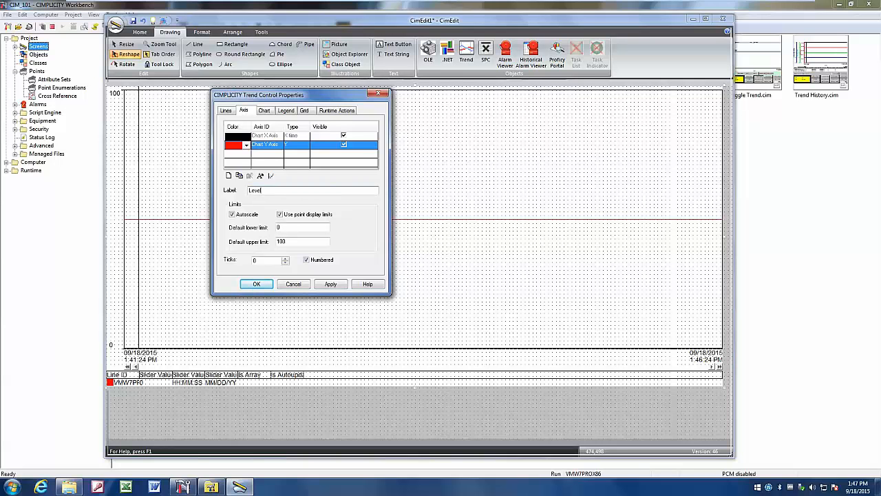
{"action": "left_click", "coordinate": [303, 241]}
{"action": "type", "text": "00"}
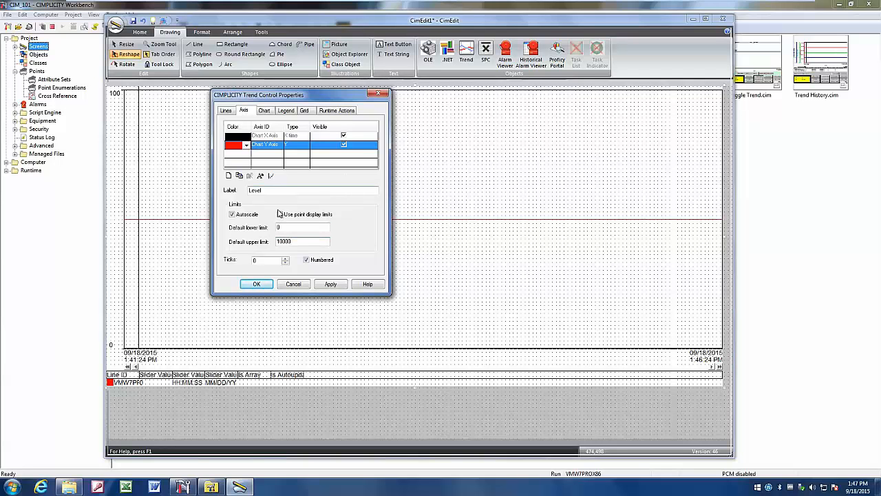
{"action": "left_click", "coordinate": [232, 214]}
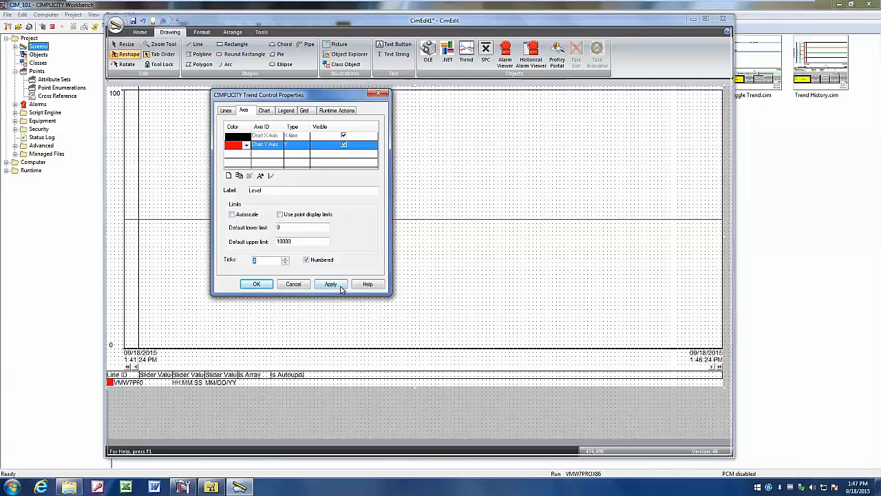
{"action": "left_click", "coordinate": [329, 283]}
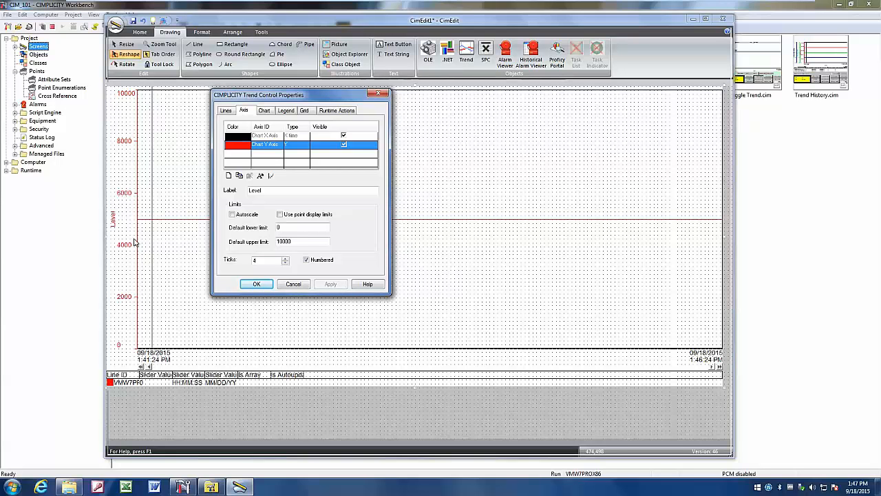
{"action": "mouse_move", "coordinate": [120, 225]}
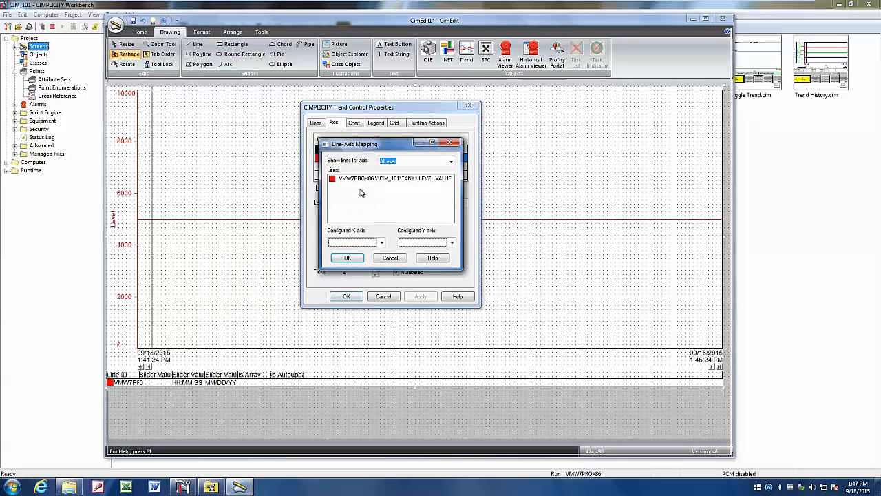
{"action": "mouse_move", "coordinate": [356, 186]}
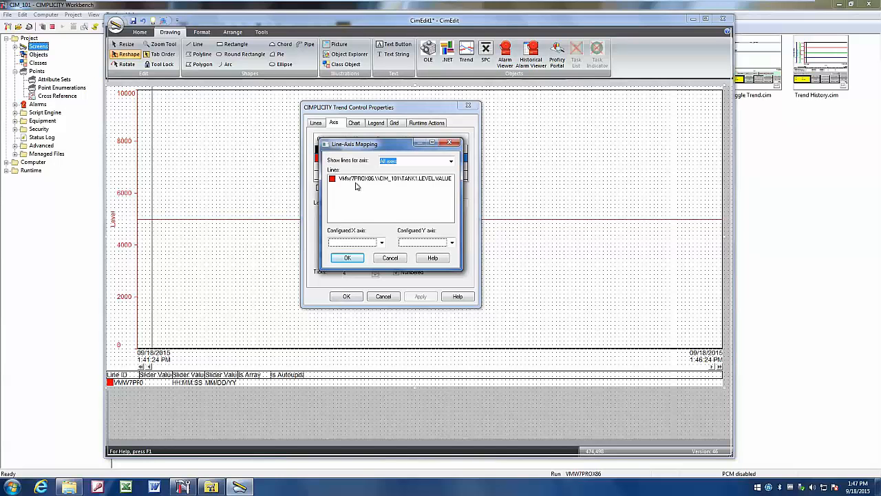
Step: Map the TANK1 LEVEL line to the chart axes
{"action": "left_click", "coordinate": [393, 178]}
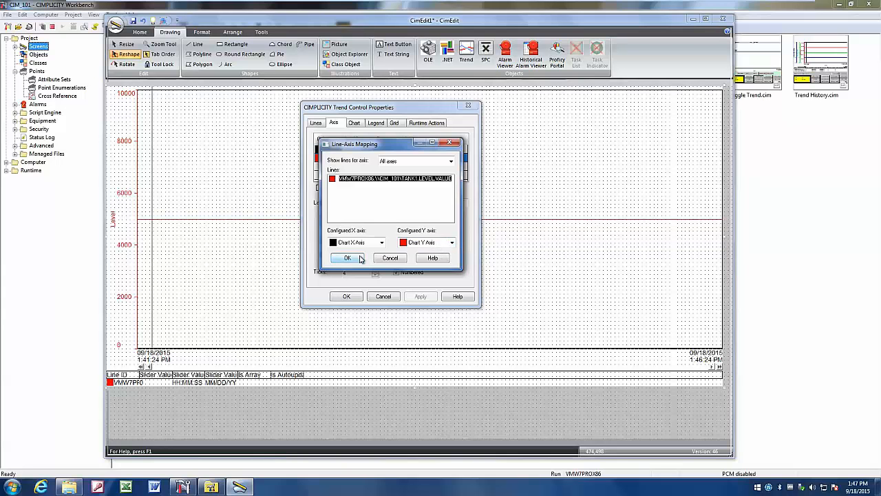
{"action": "left_click", "coordinate": [347, 258]}
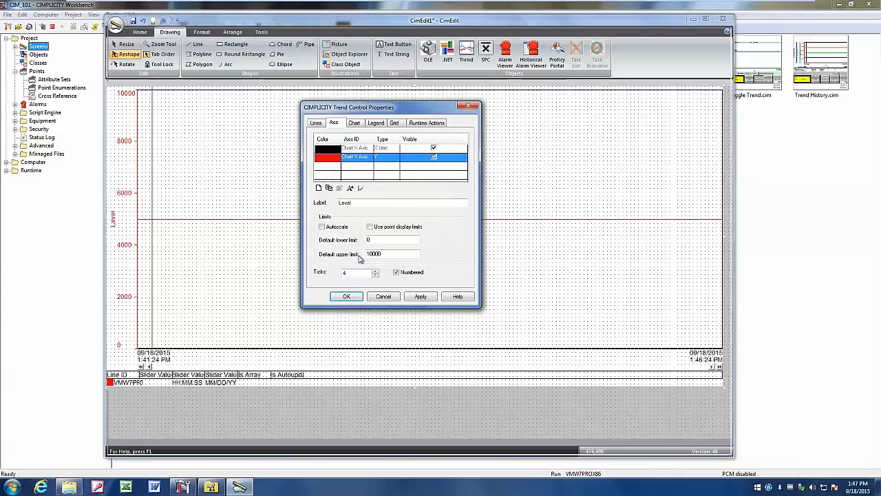
{"action": "left_click", "coordinate": [354, 122]}
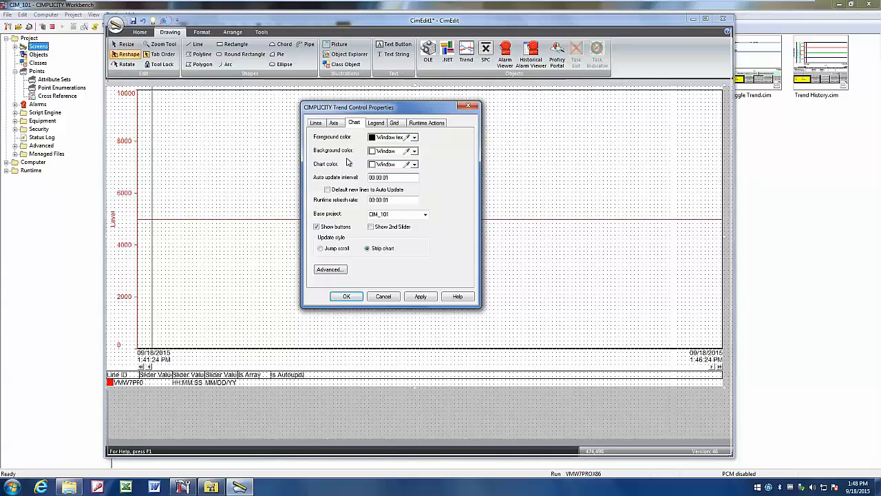
Step: Return to the line settings and accept the trend properties with OK
{"action": "left_click", "coordinate": [316, 123]}
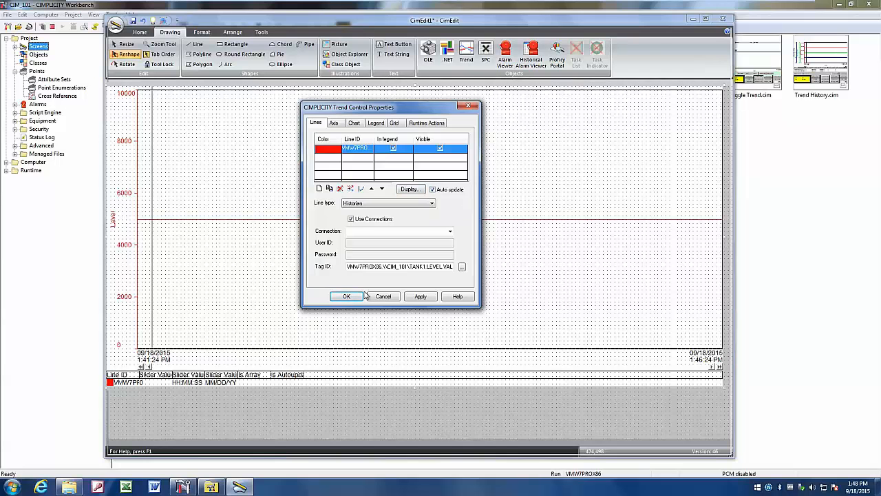
{"action": "left_click", "coordinate": [346, 295]}
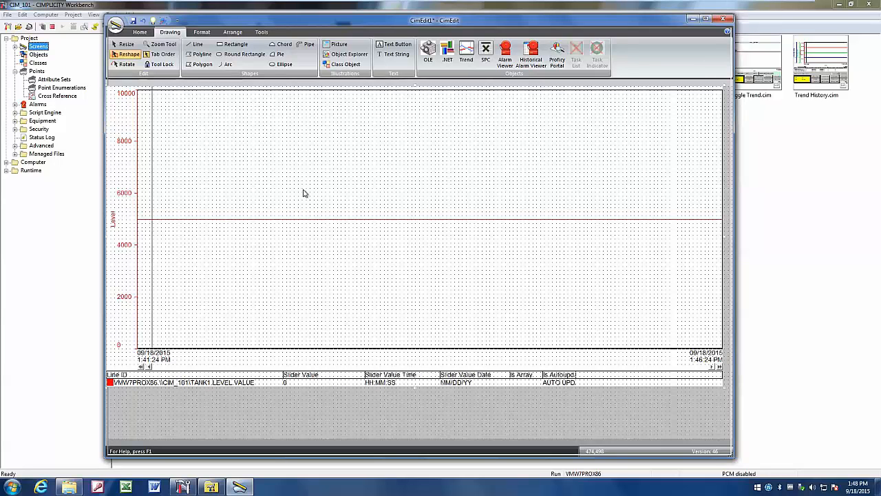
{"action": "left_click", "coordinate": [202, 54]}
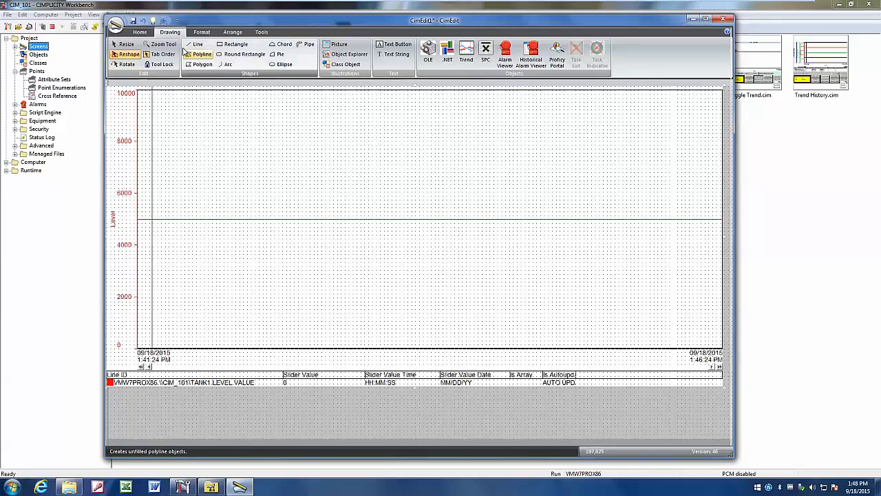
{"action": "mouse_move", "coordinate": [152, 21]}
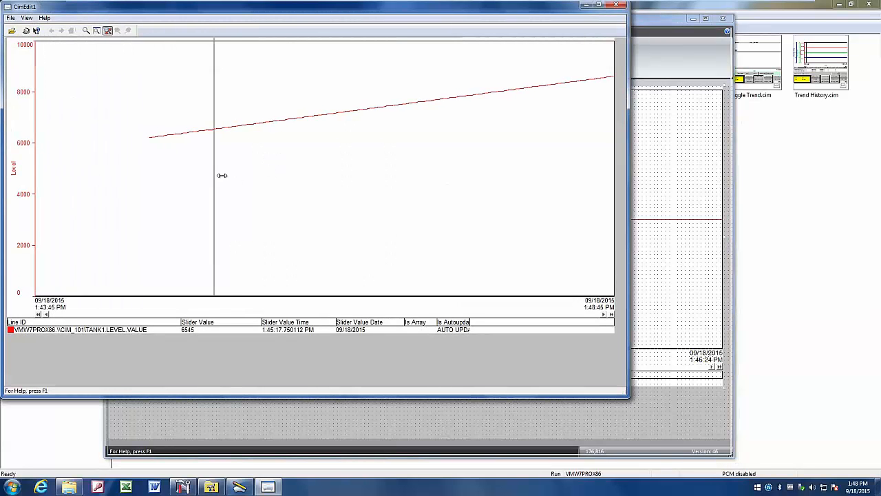
Step: Drag the trend slider along the rising TANK1 LEVEL line to read values toward 8600
{"action": "left_click_drag", "start_coordinate": [213, 175], "coordinate": [251, 174]}
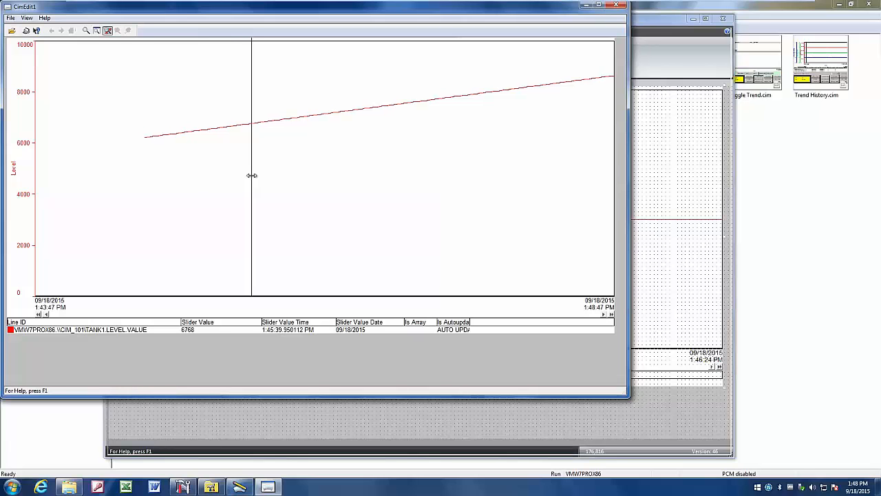
{"action": "left_click_drag", "start_coordinate": [251, 172], "coordinate": [285, 172]}
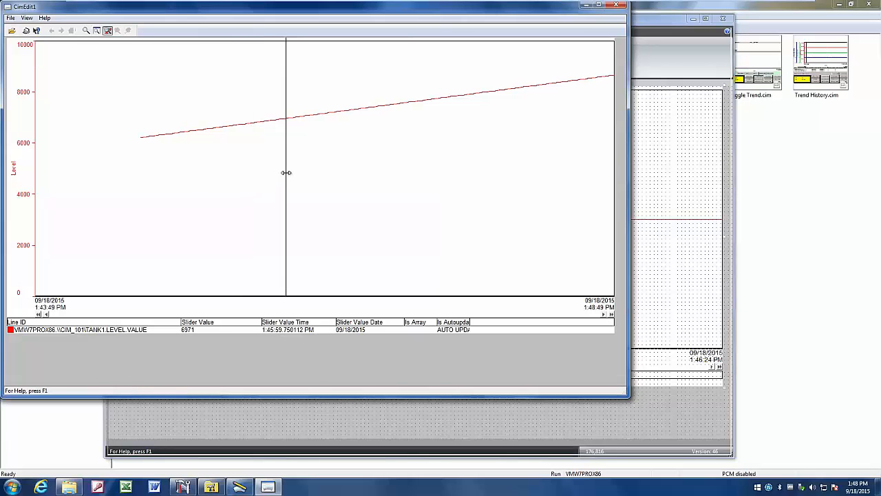